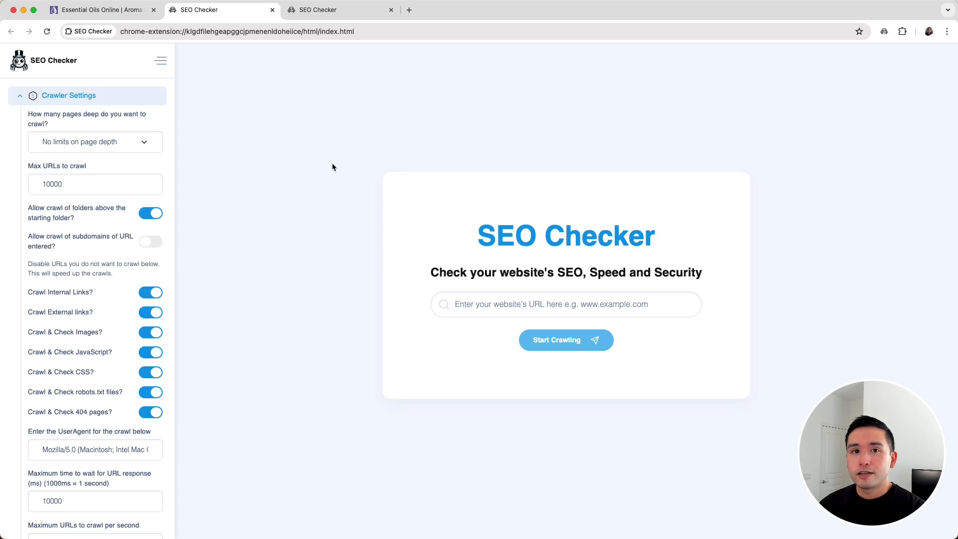
{"action": "mouse_move", "coordinate": [339, 172]}
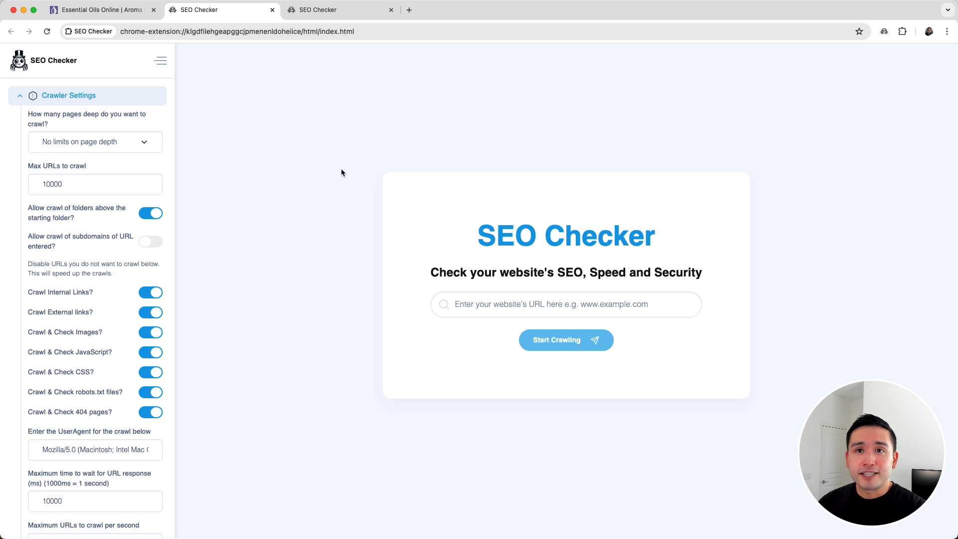
- Switch to the 'Essential Oils Online | Aroma…' tab showing the aromaforall.com homepage
{"action": "left_click", "coordinate": [103, 10]}
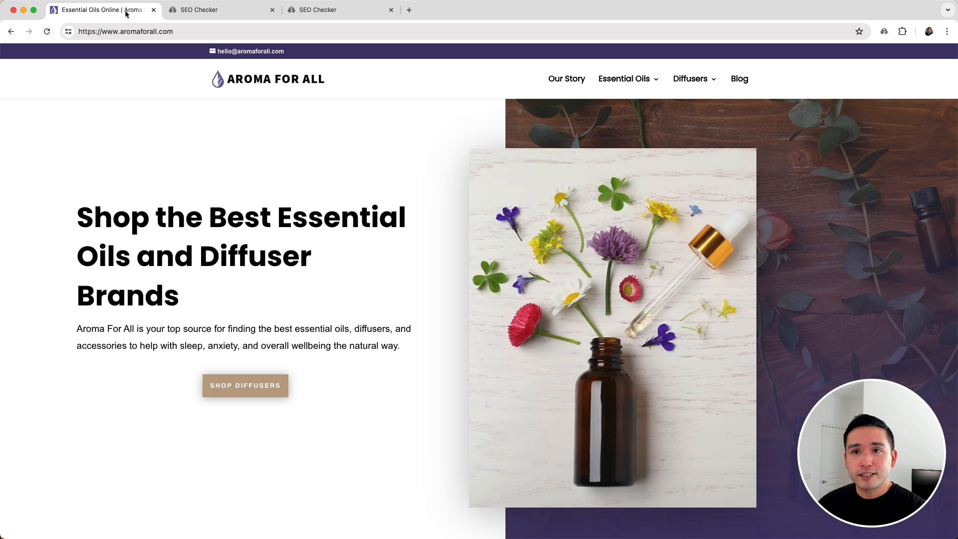
{"action": "mouse_move", "coordinate": [267, 77]}
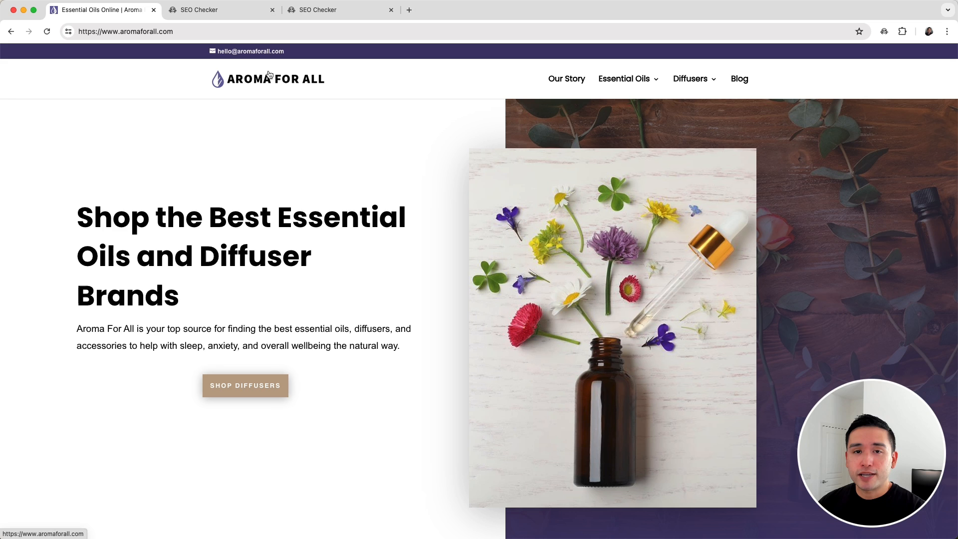
{"action": "mouse_move", "coordinate": [322, 111]}
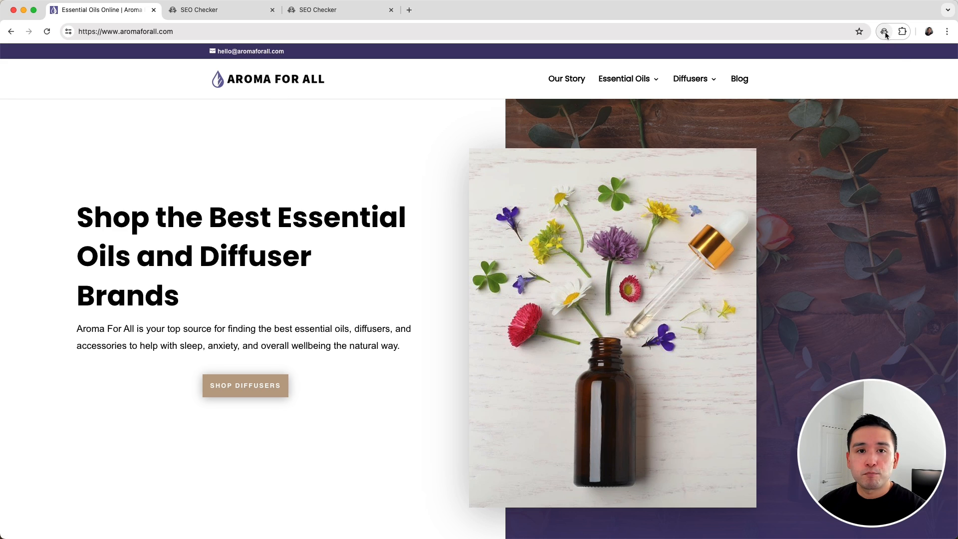
- Launch SEO Checker for aromaforall.com and toggle internal-link crawling off then back on
{"action": "left_click", "coordinate": [884, 31]}
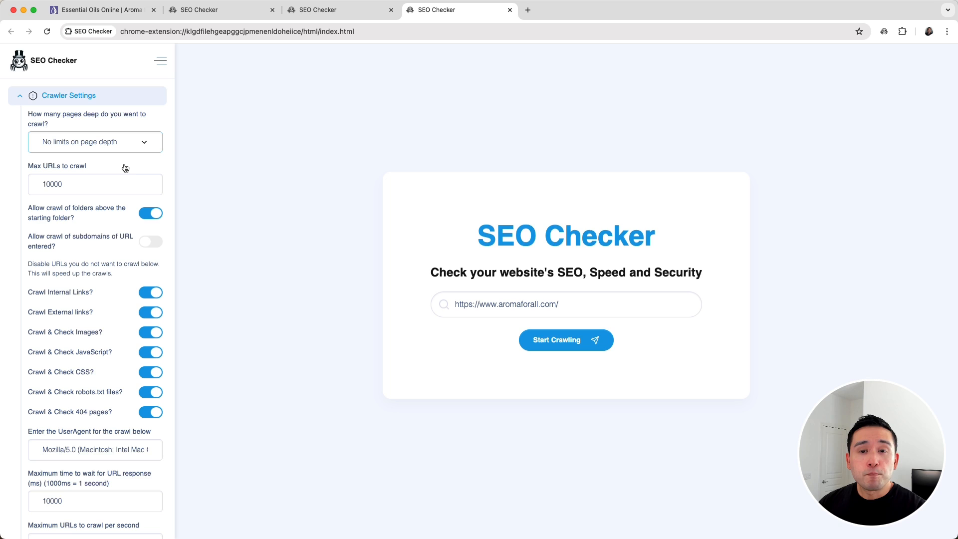
{"action": "scroll", "scroll_direction": "down", "scroll_amount": 3}
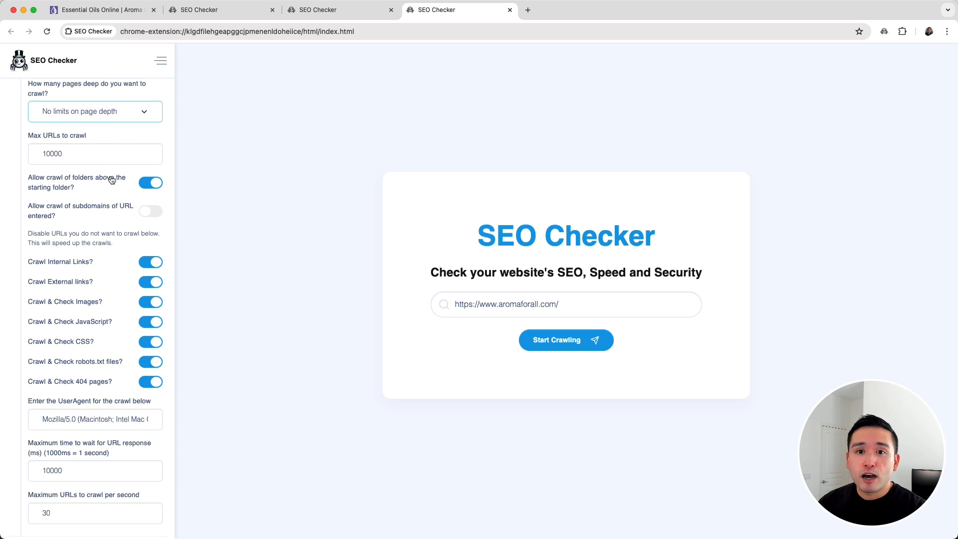
{"action": "scroll", "scroll_direction": "down", "scroll_amount": 3}
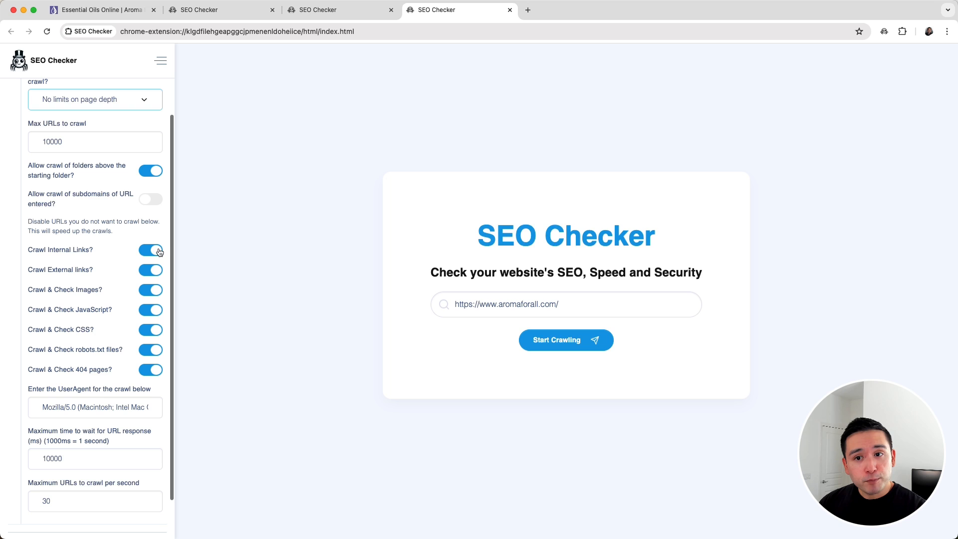
{"action": "left_click", "coordinate": [150, 249]}
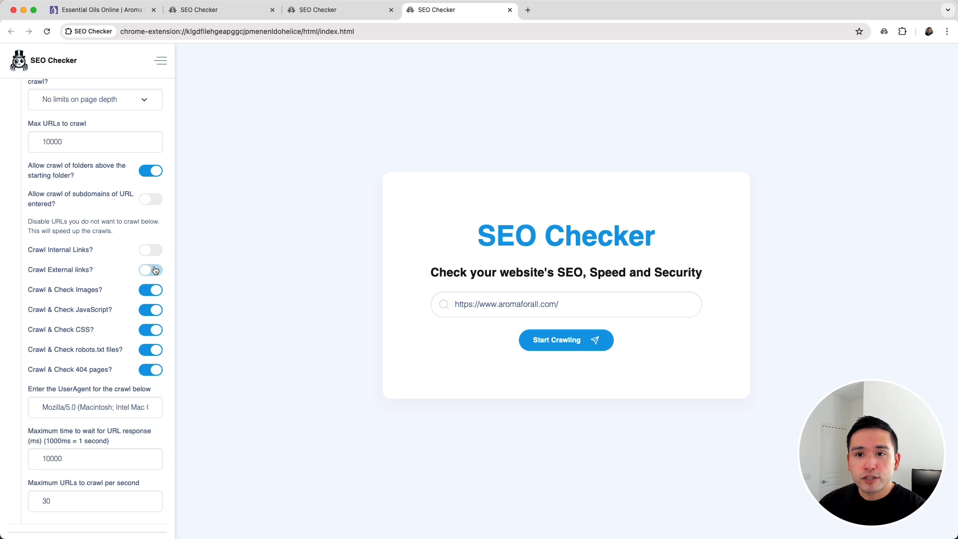
{"action": "left_click", "coordinate": [150, 269]}
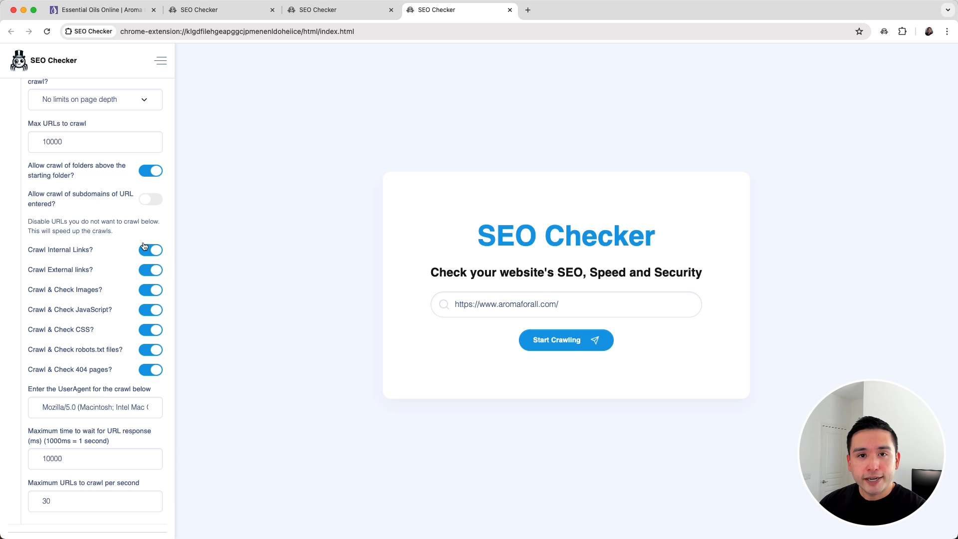
{"action": "scroll", "scroll_direction": "up", "scroll_amount": 3}
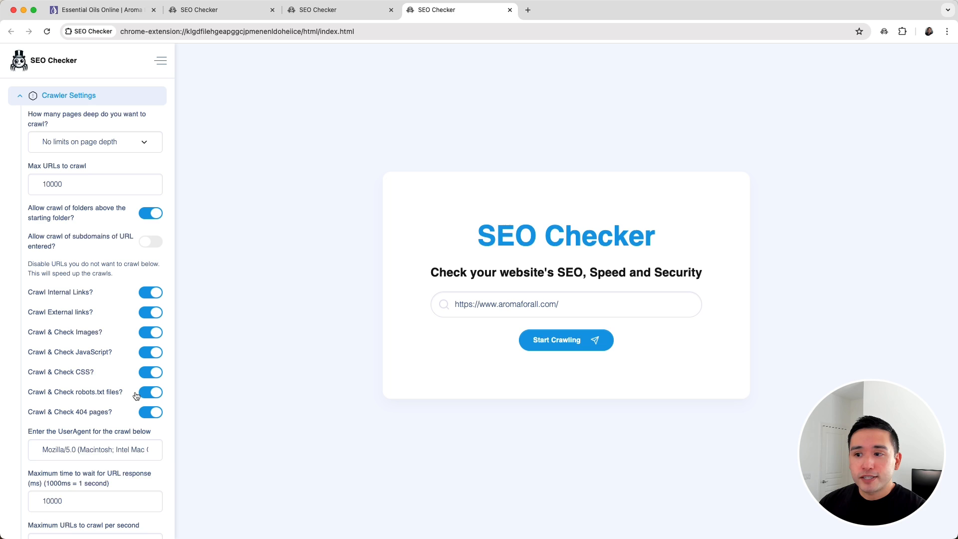
- Run the crawl and stop it to get the dashboard: 649 URLs, 20 pages, 2 broken, 76% score
{"action": "left_click", "coordinate": [565, 340]}
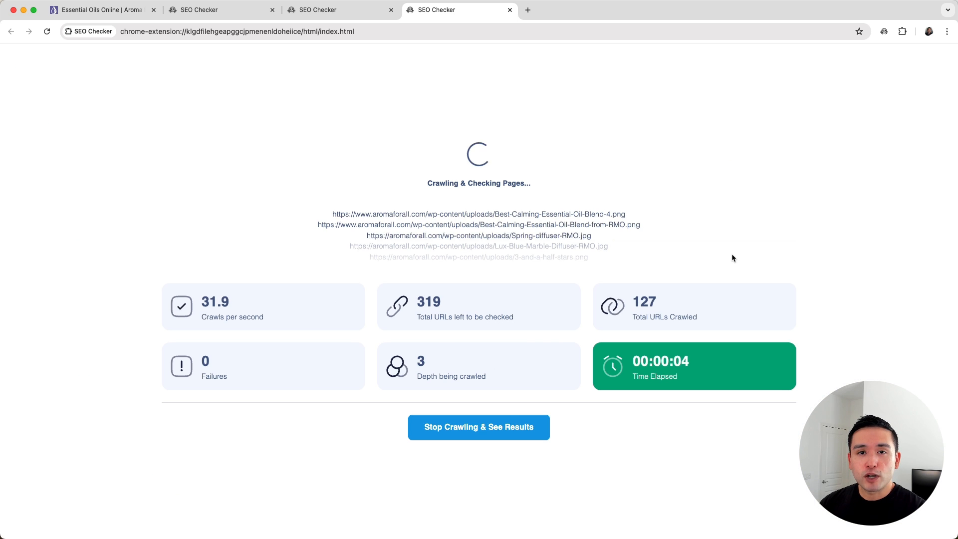
{"action": "left_click", "coordinate": [478, 426]}
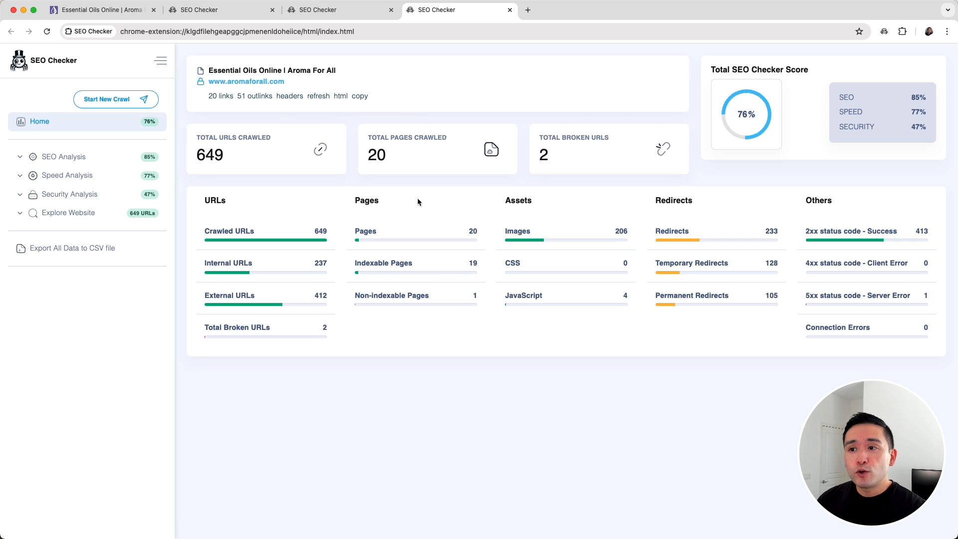
{"action": "mouse_move", "coordinate": [249, 145]}
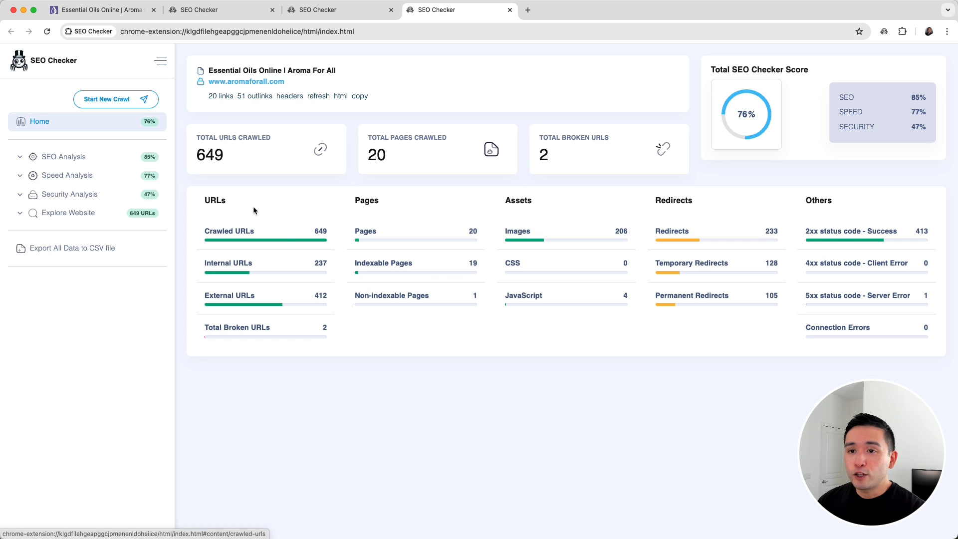
{"action": "mouse_move", "coordinate": [831, 268]}
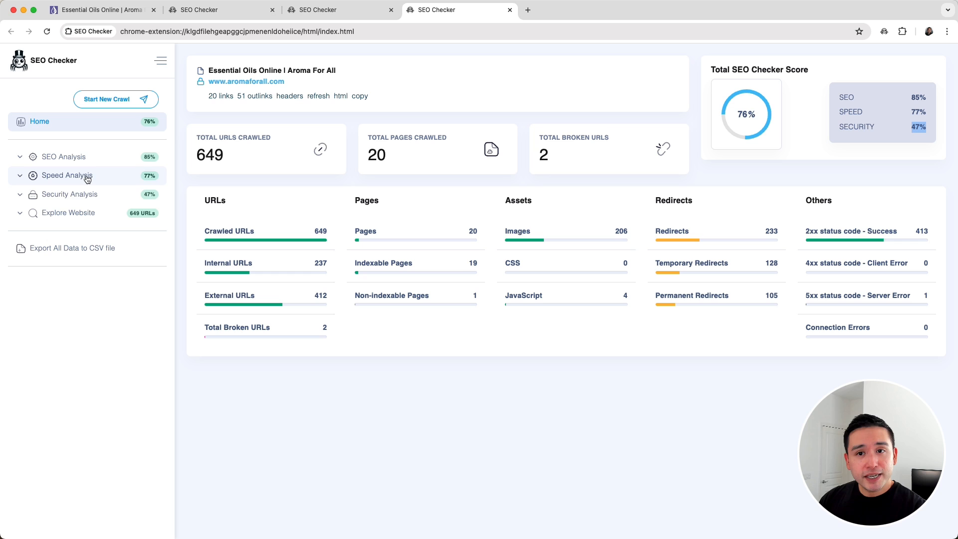
{"action": "mouse_move", "coordinate": [93, 197]}
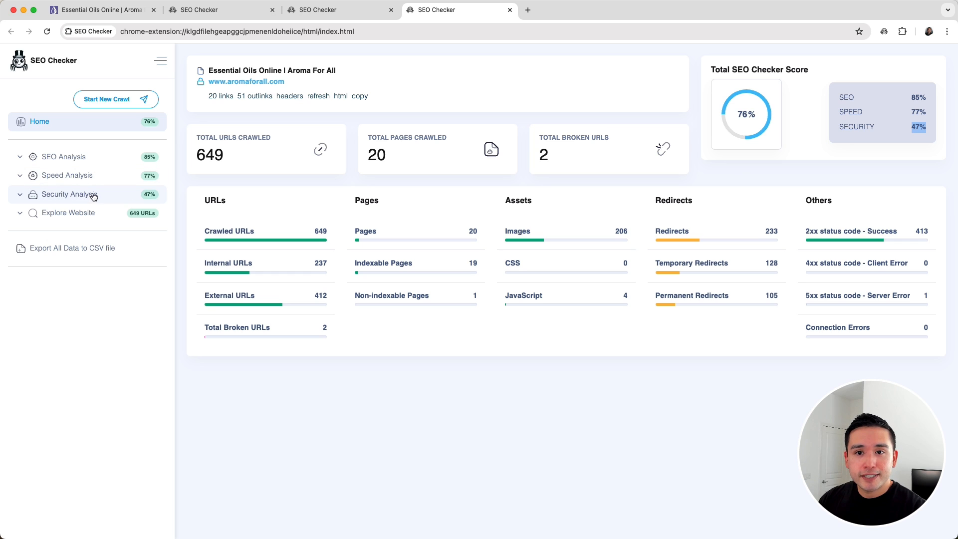
{"action": "mouse_move", "coordinate": [104, 219]}
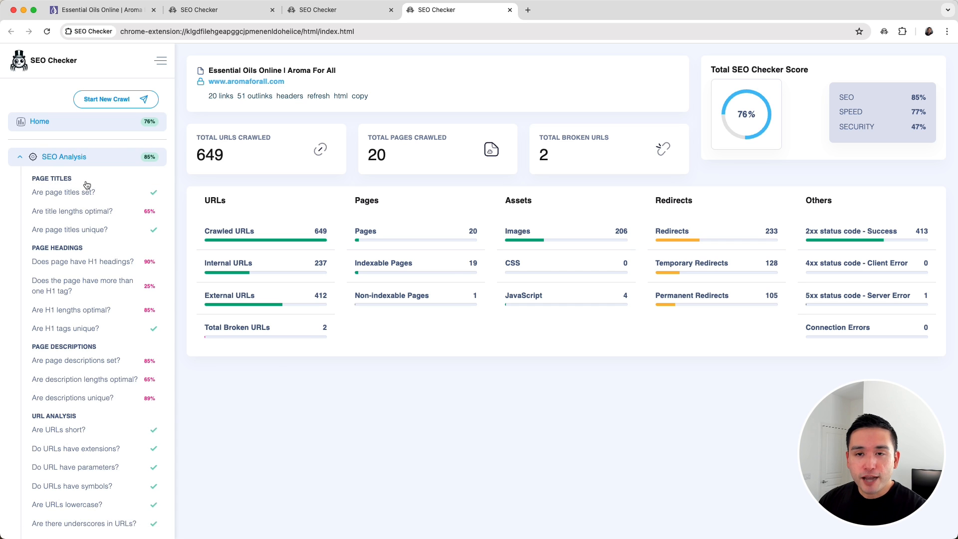
{"action": "scroll", "scroll_direction": "down", "scroll_amount": 3}
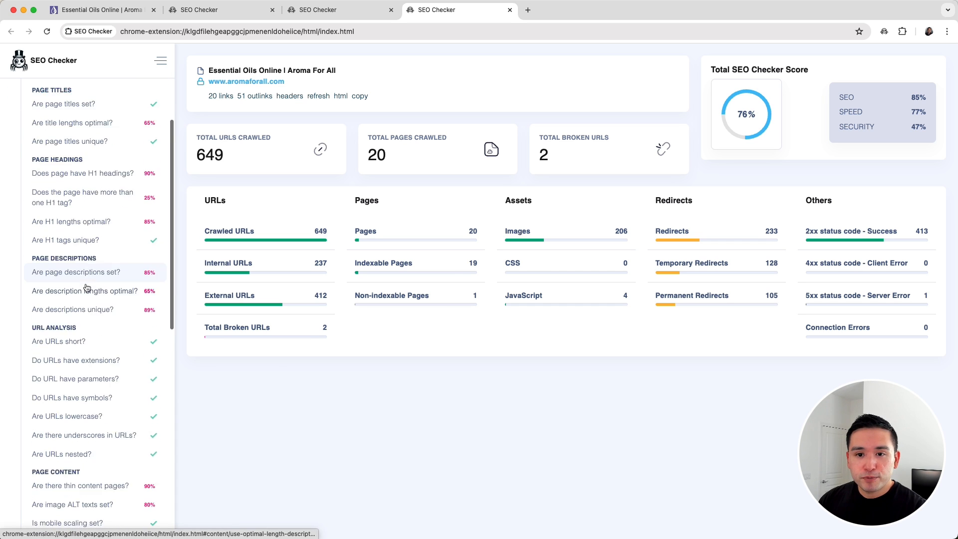
{"action": "scroll", "scroll_direction": "down", "scroll_amount": 3}
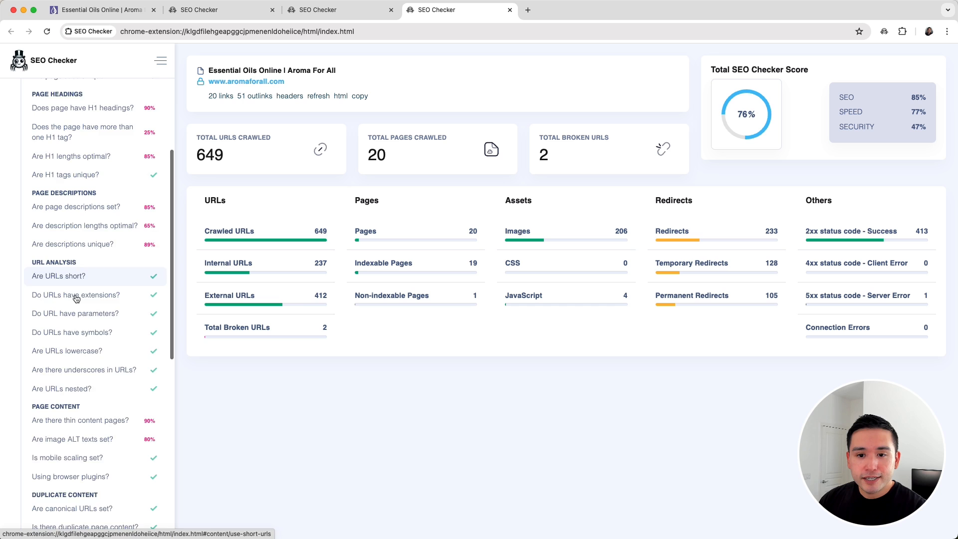
{"action": "scroll", "scroll_direction": "down", "scroll_amount": 3}
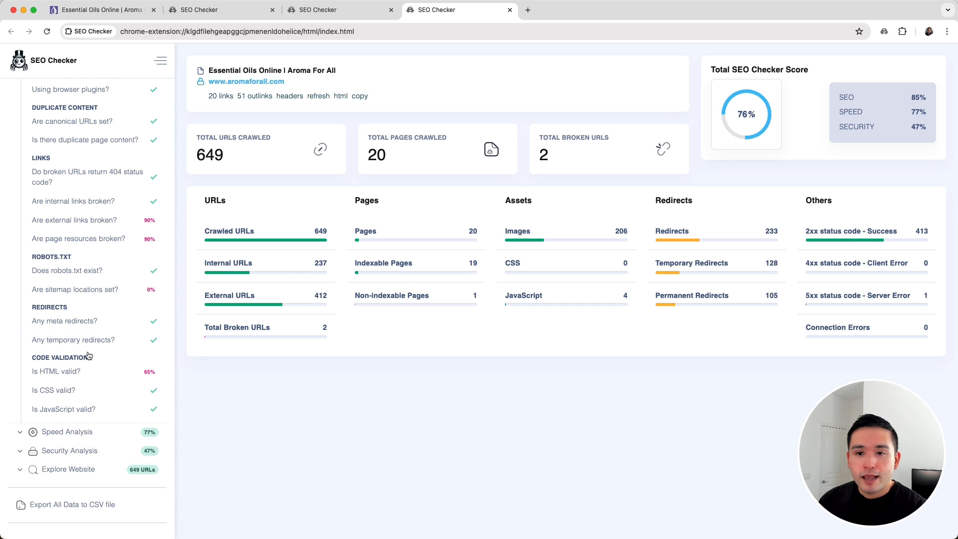
{"action": "scroll", "scroll_direction": "up", "scroll_amount": 3}
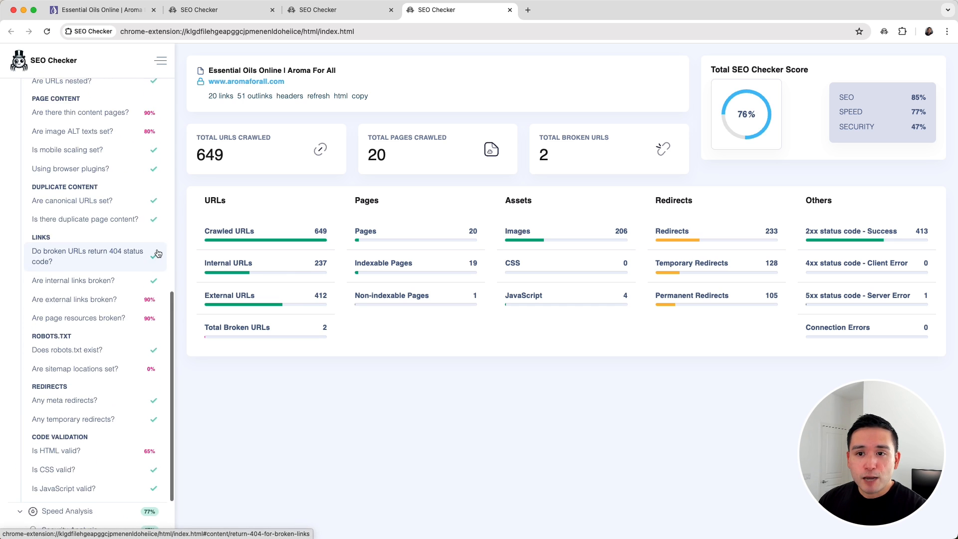
{"action": "scroll", "scroll_direction": "up", "scroll_amount": 3}
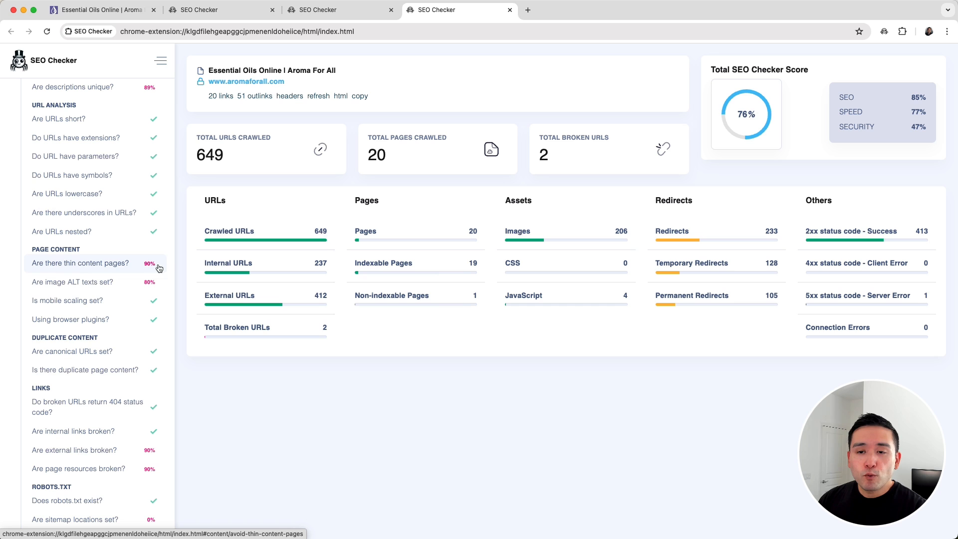
{"action": "scroll", "scroll_direction": "down", "scroll_amount": 3}
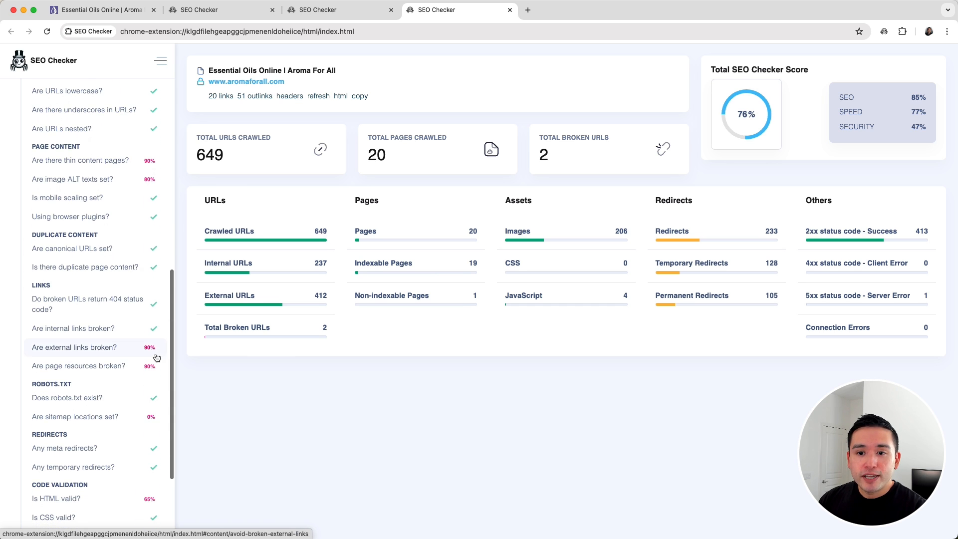
{"action": "scroll", "scroll_direction": "up", "scroll_amount": 3}
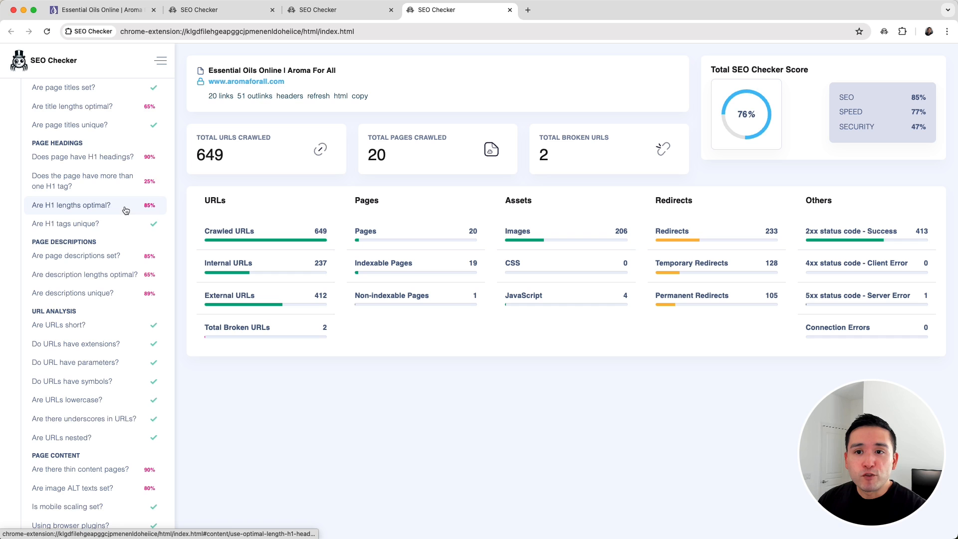
{"action": "mouse_move", "coordinate": [75, 145]}
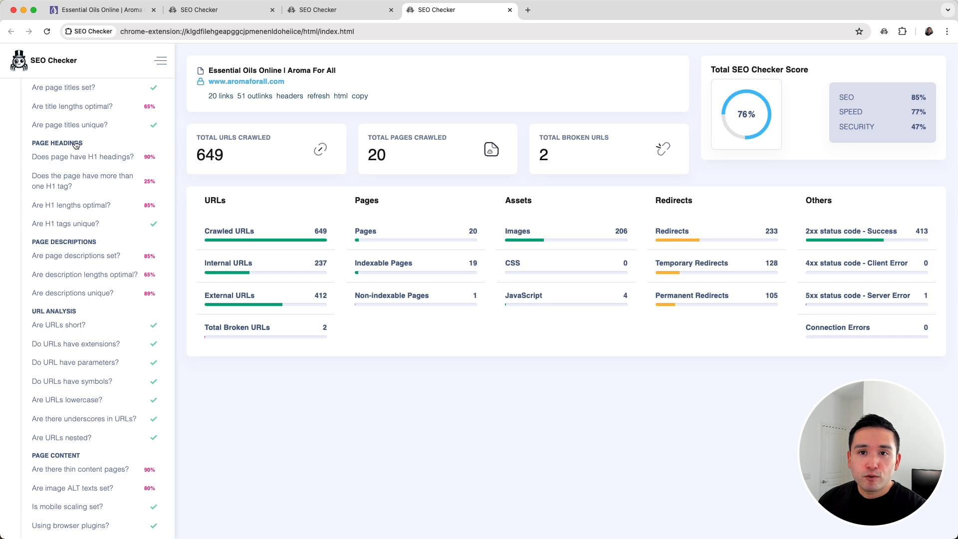
{"action": "mouse_move", "coordinate": [83, 181]}
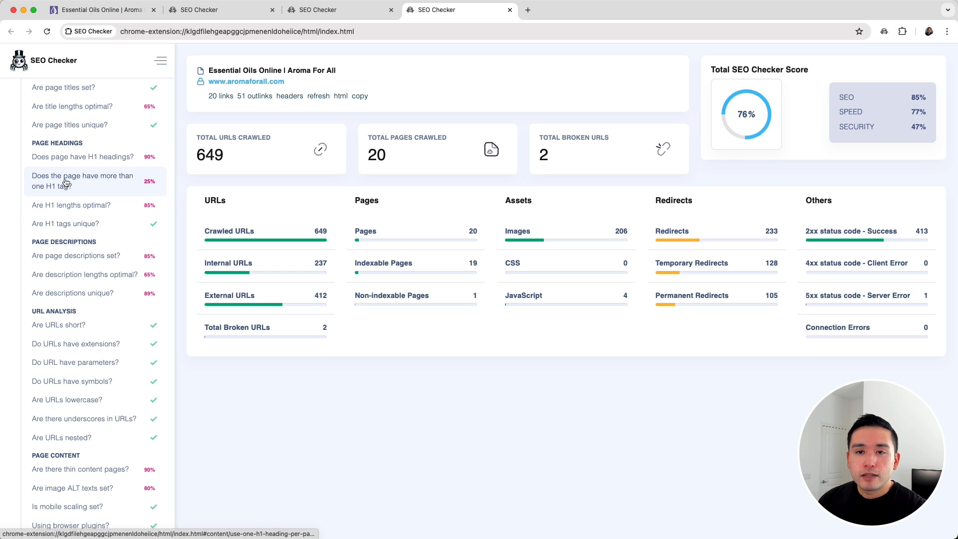
- Review the multiple-H1-tag report, failing on 15 of 20 pages, through its URL list
{"action": "left_click", "coordinate": [83, 180]}
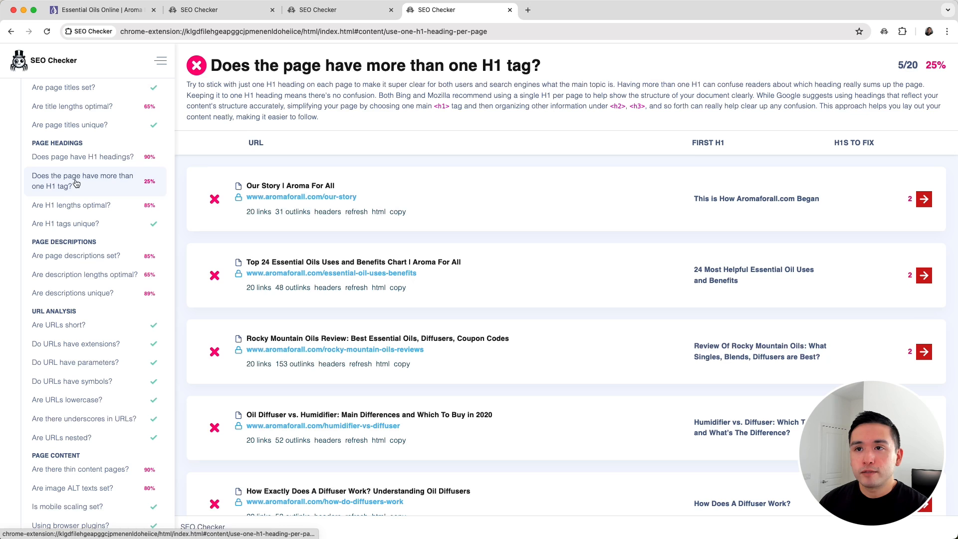
{"action": "mouse_move", "coordinate": [344, 270]}
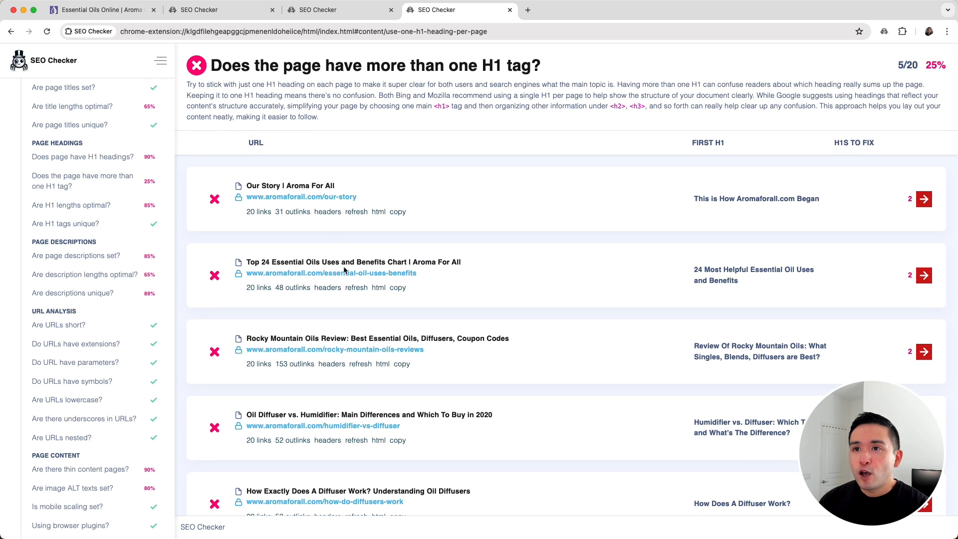
{"action": "scroll", "scroll_direction": "down", "scroll_amount": 3}
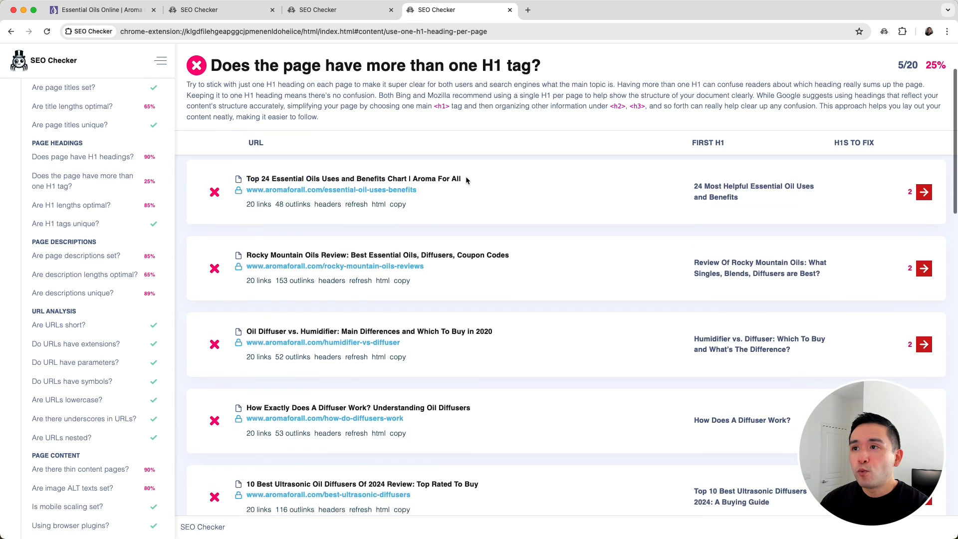
{"action": "scroll", "scroll_direction": "down", "scroll_amount": 3}
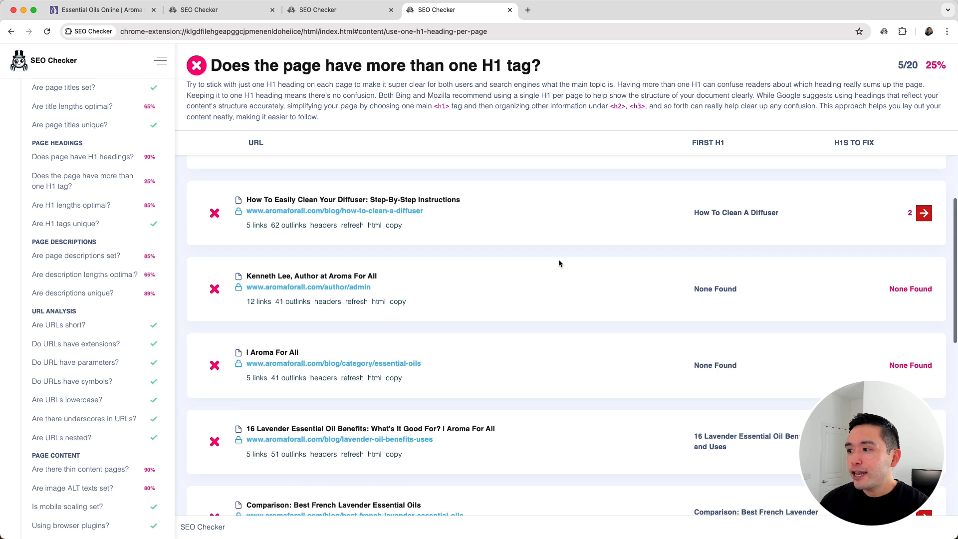
{"action": "scroll", "scroll_direction": "down", "scroll_amount": 3}
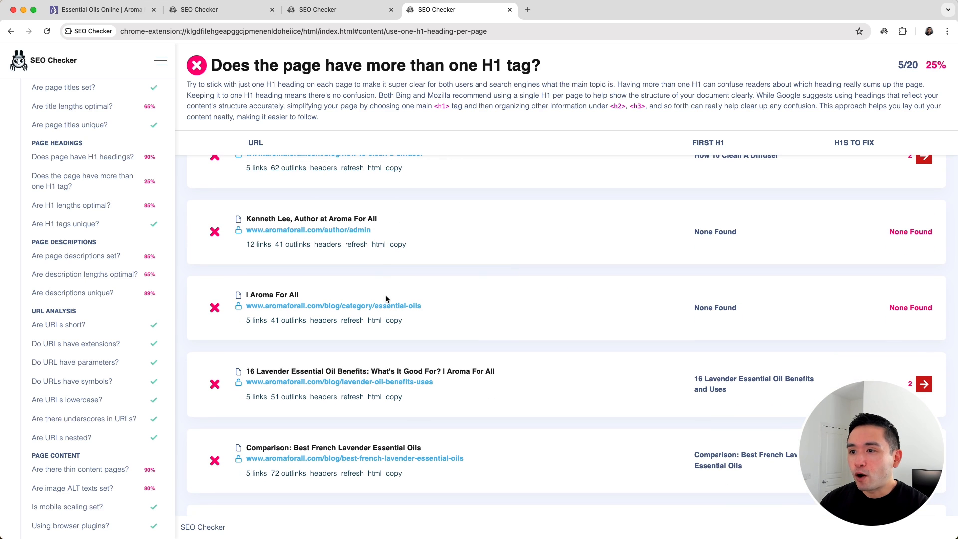
{"action": "mouse_move", "coordinate": [900, 263]}
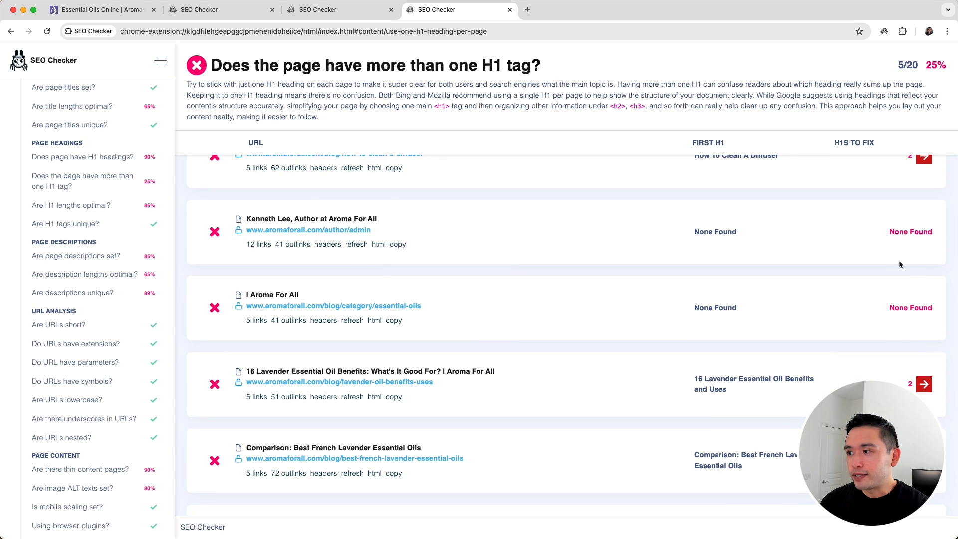
{"action": "scroll", "scroll_direction": "up", "scroll_amount": 3}
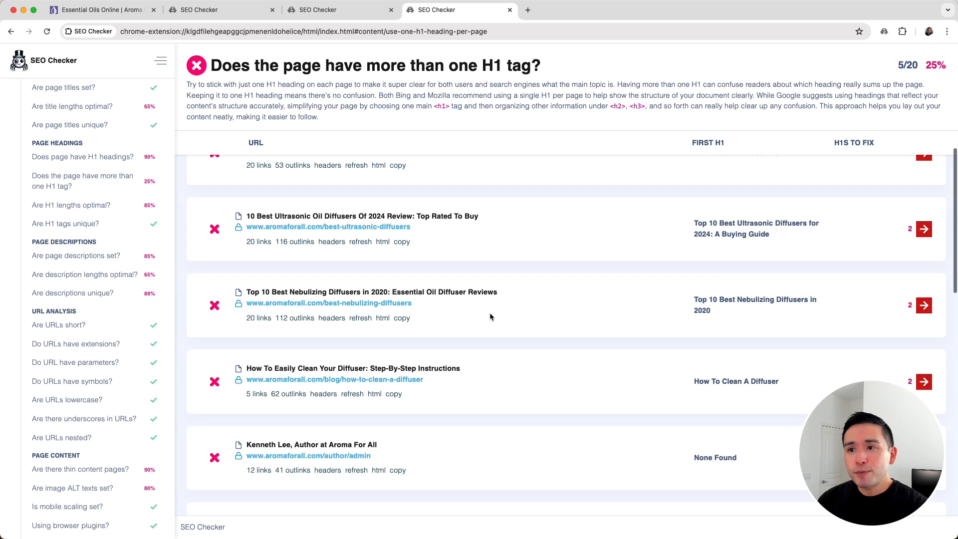
{"action": "scroll", "scroll_direction": "up", "scroll_amount": 3}
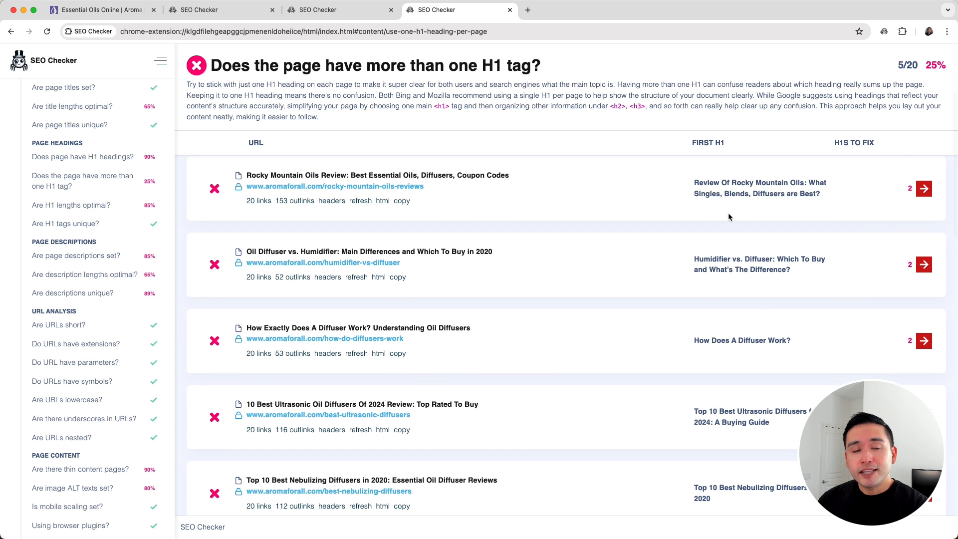
{"action": "scroll", "scroll_direction": "down", "scroll_amount": 3}
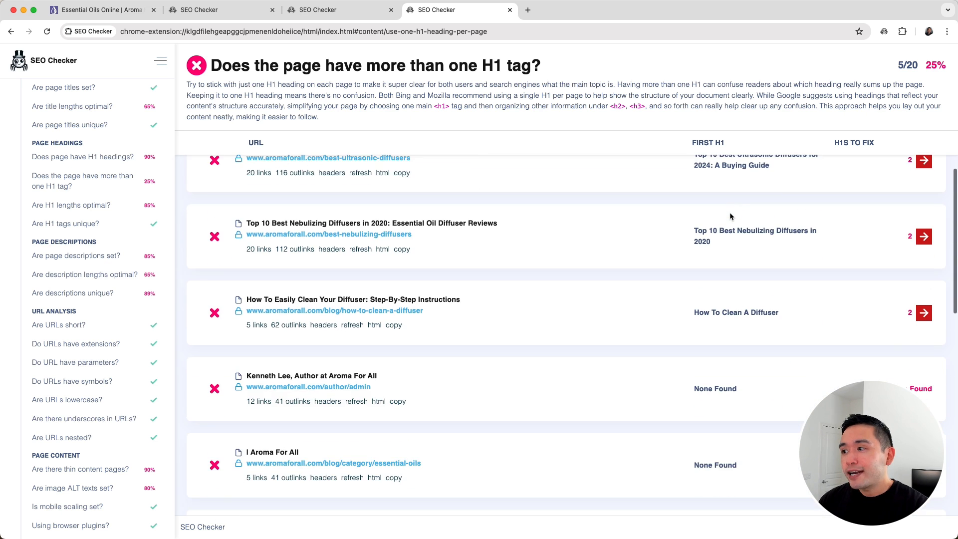
{"action": "scroll", "scroll_direction": "down", "scroll_amount": 3}
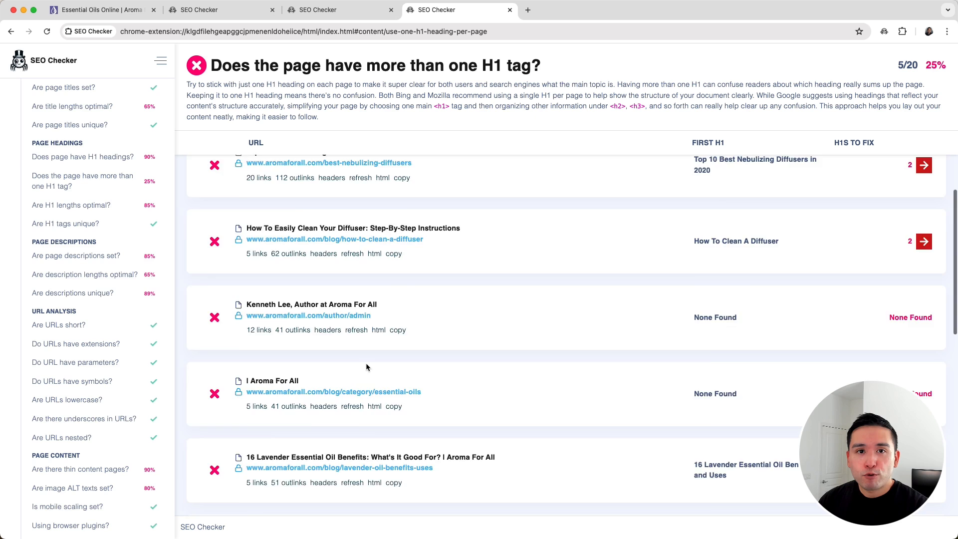
- Expand the Speed Analysis category to list its checks
{"action": "left_click", "coordinate": [160, 61]}
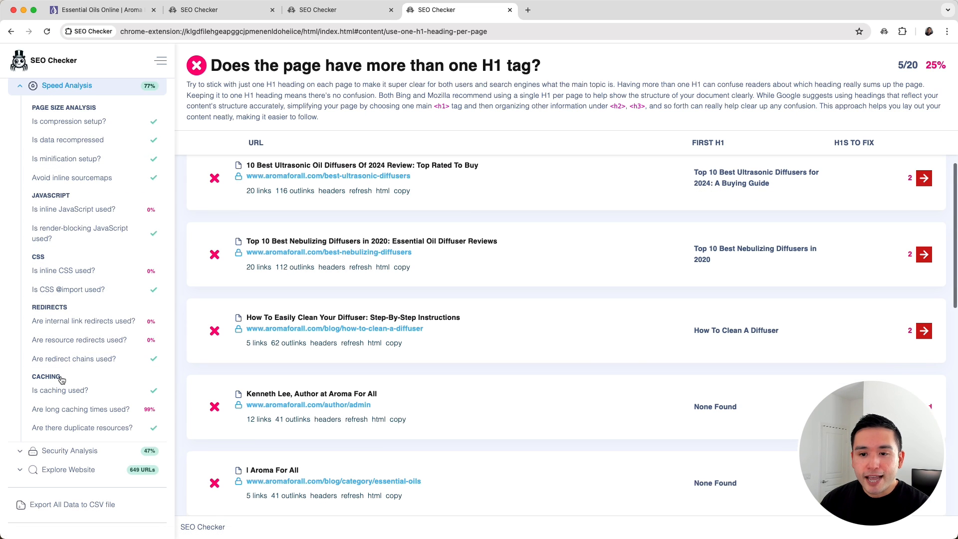
{"action": "scroll", "scroll_direction": "up", "scroll_amount": 3}
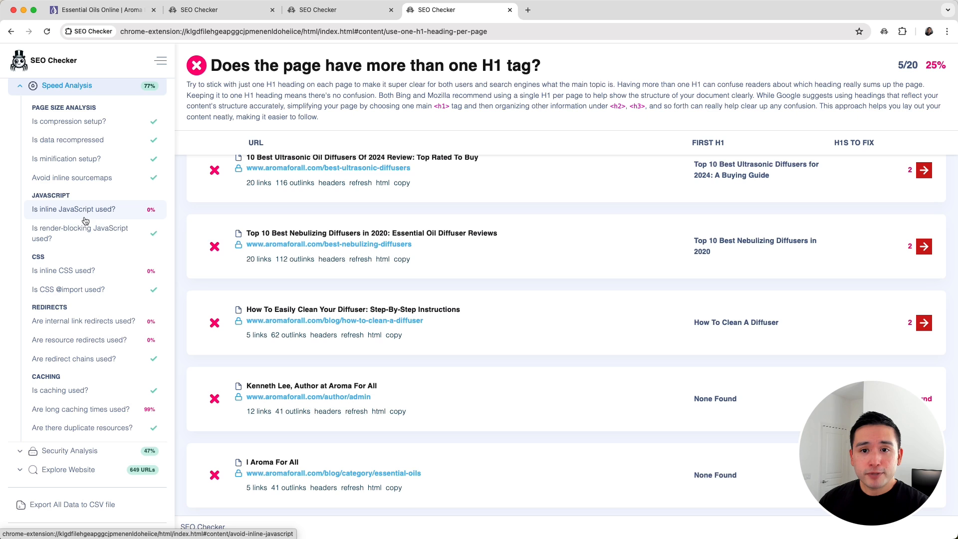
- Review the inline JavaScript usage report across its page list
{"action": "left_click", "coordinate": [73, 208]}
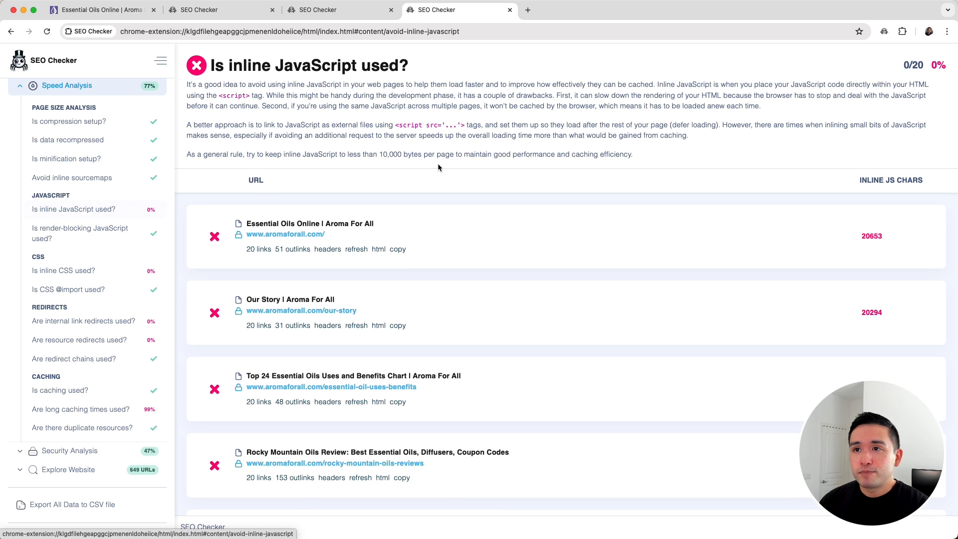
{"action": "scroll", "scroll_direction": "down", "scroll_amount": 3}
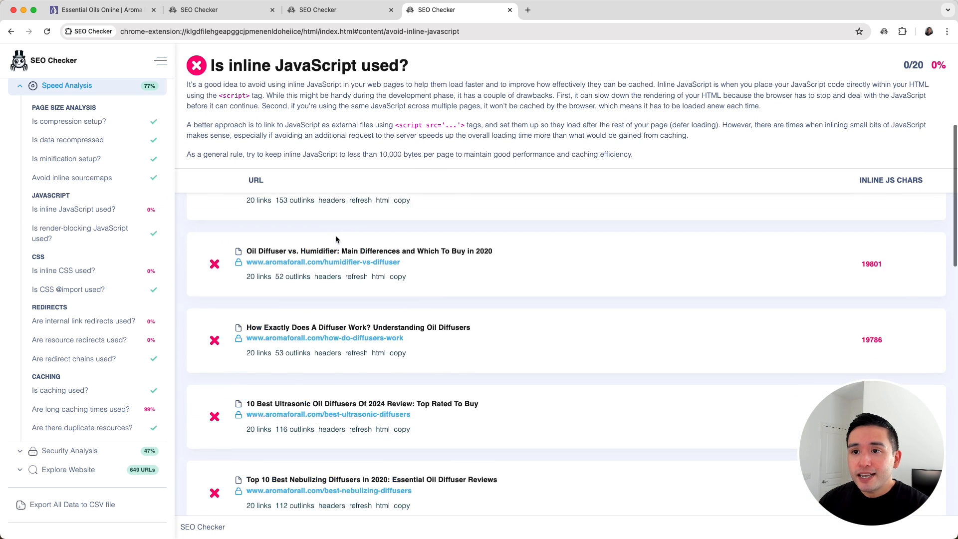
{"action": "scroll", "scroll_direction": "down", "scroll_amount": 3}
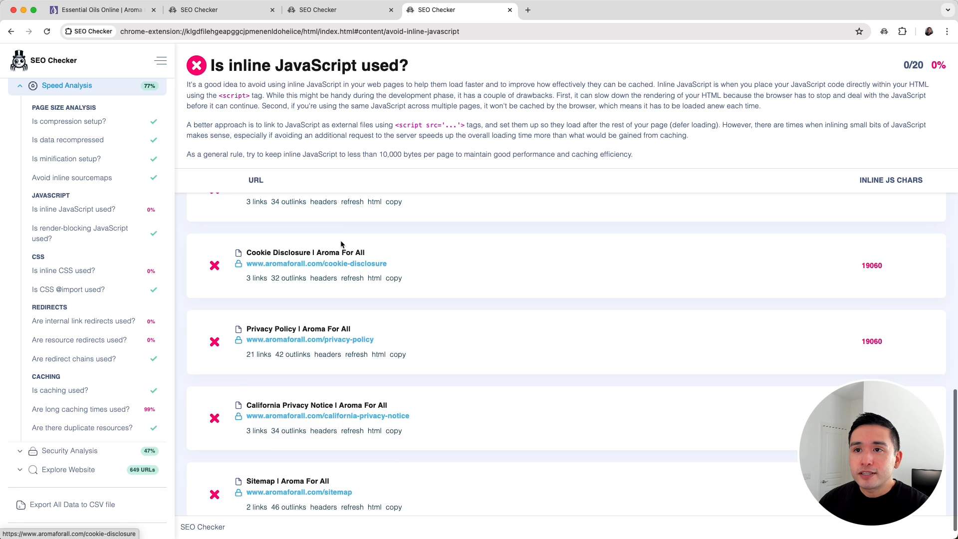
{"action": "scroll", "scroll_direction": "up", "scroll_amount": 3}
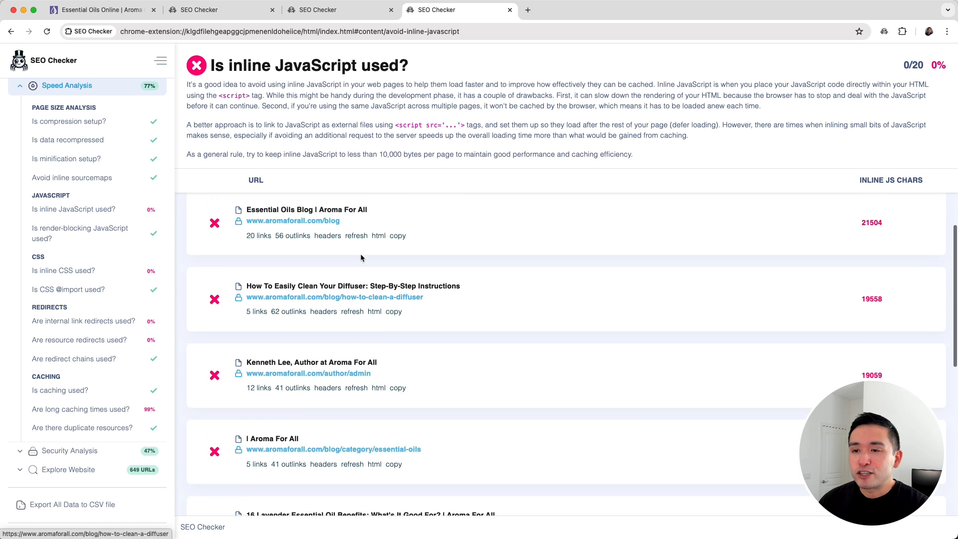
{"action": "scroll", "scroll_direction": "down", "scroll_amount": 3}
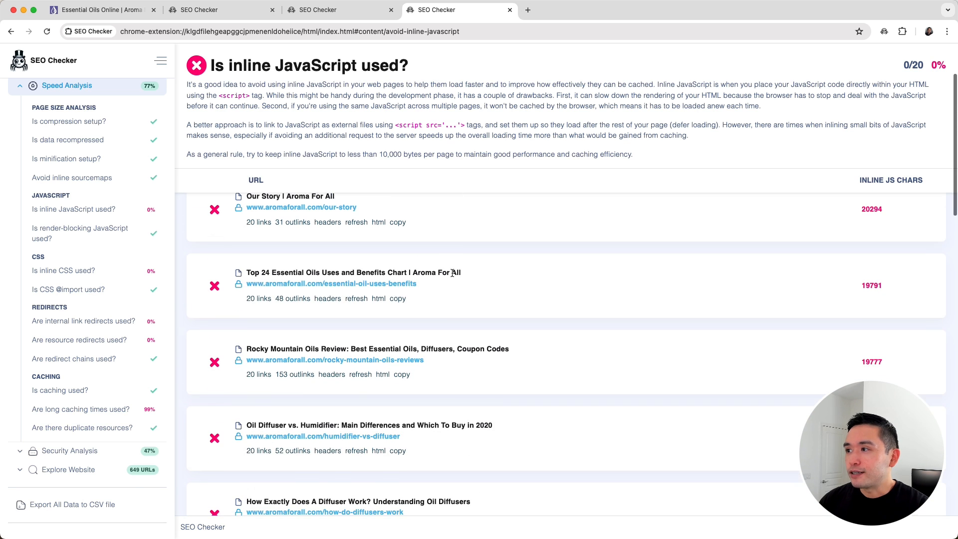
- Review the inline CSS report failing on all 20 pages and collapse Speed Analysis
{"action": "left_click", "coordinate": [64, 271]}
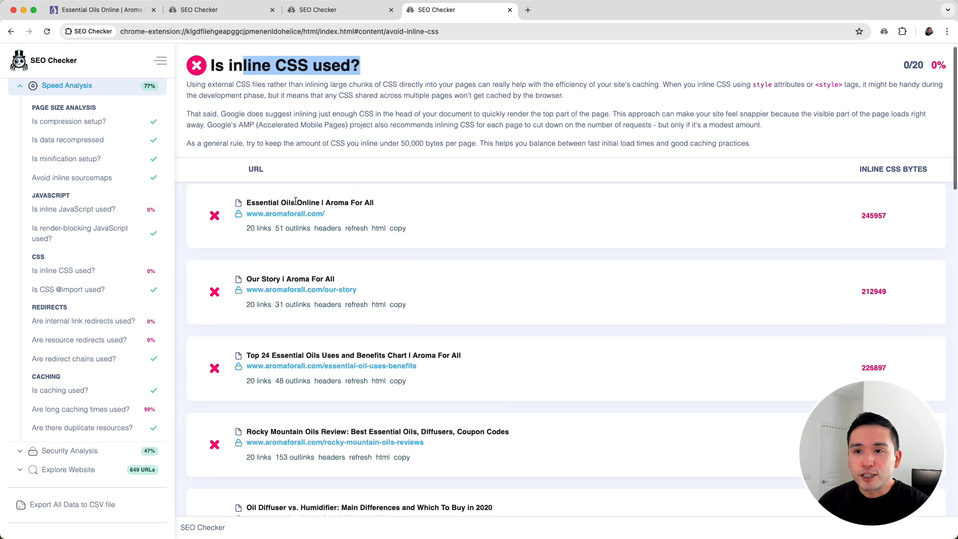
{"action": "scroll", "scroll_direction": "down", "scroll_amount": 3}
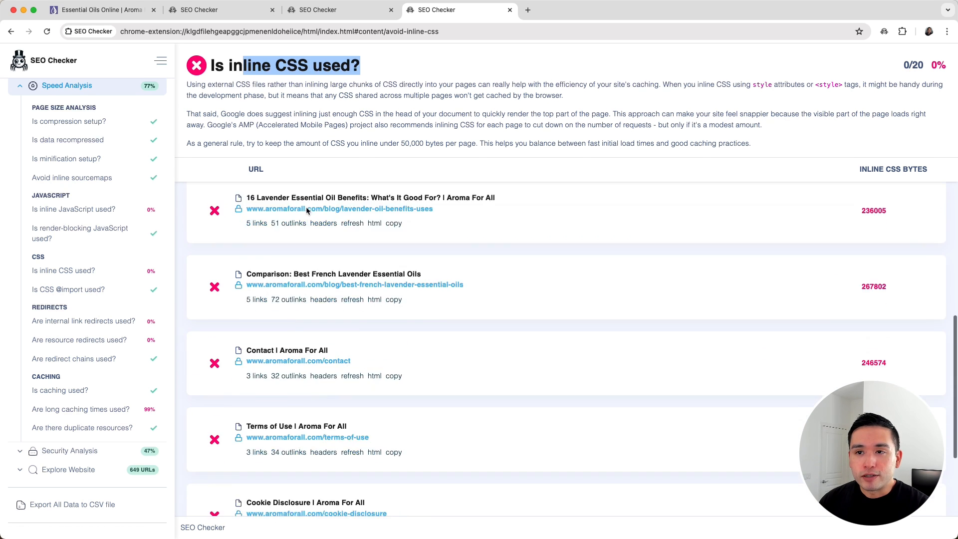
{"action": "left_click", "coordinate": [20, 86]}
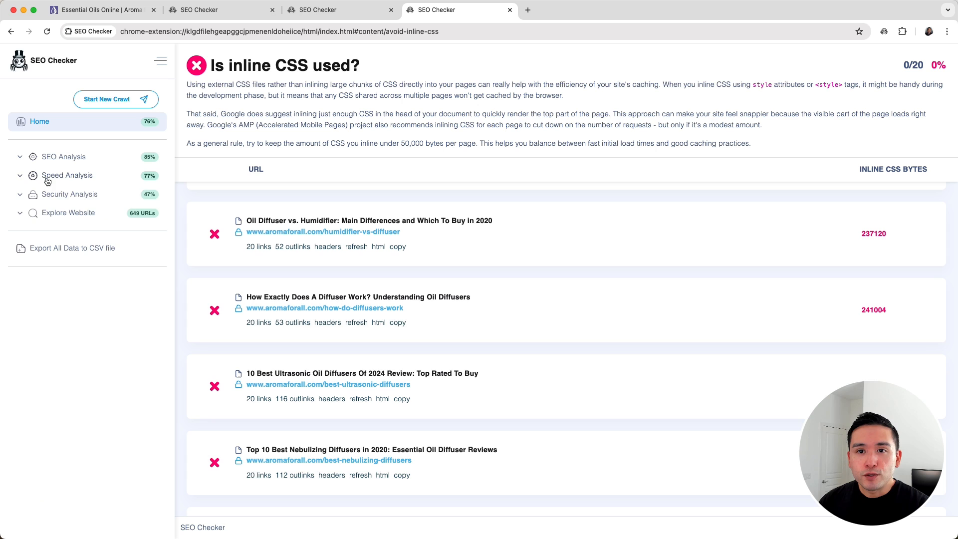
- Review the Security Analysis HSTS check, showing no HSTS header on any of 20 pages
{"action": "left_click", "coordinate": [69, 194]}
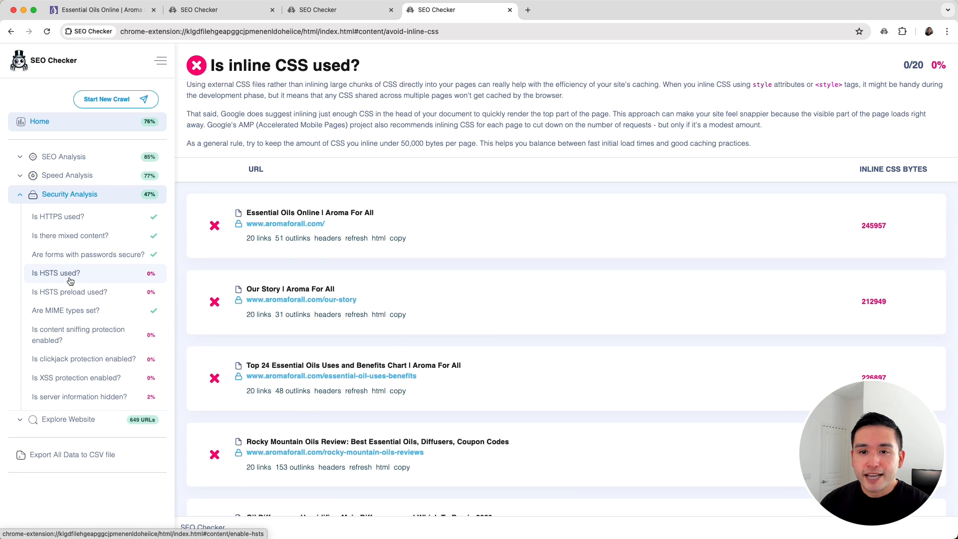
{"action": "left_click", "coordinate": [56, 273]}
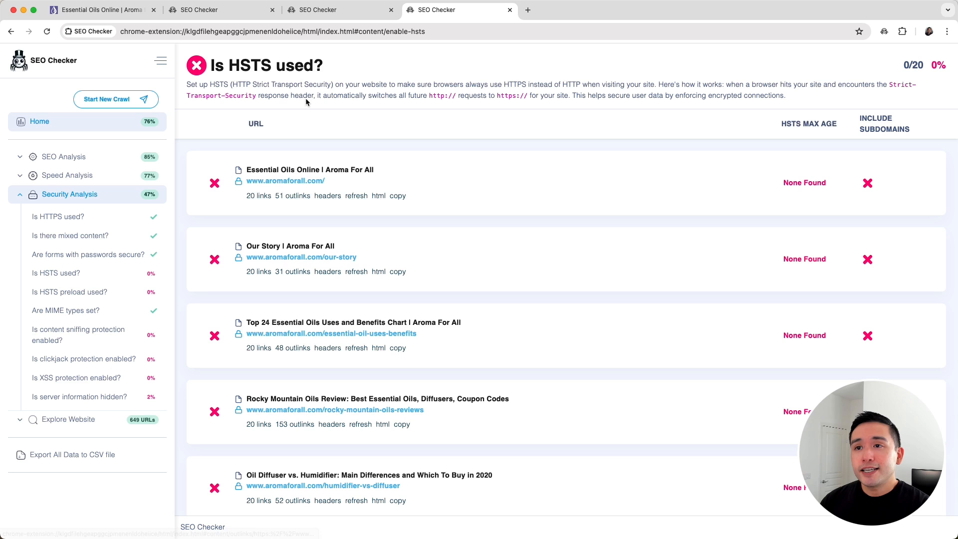
{"action": "scroll", "scroll_direction": "down", "scroll_amount": 3}
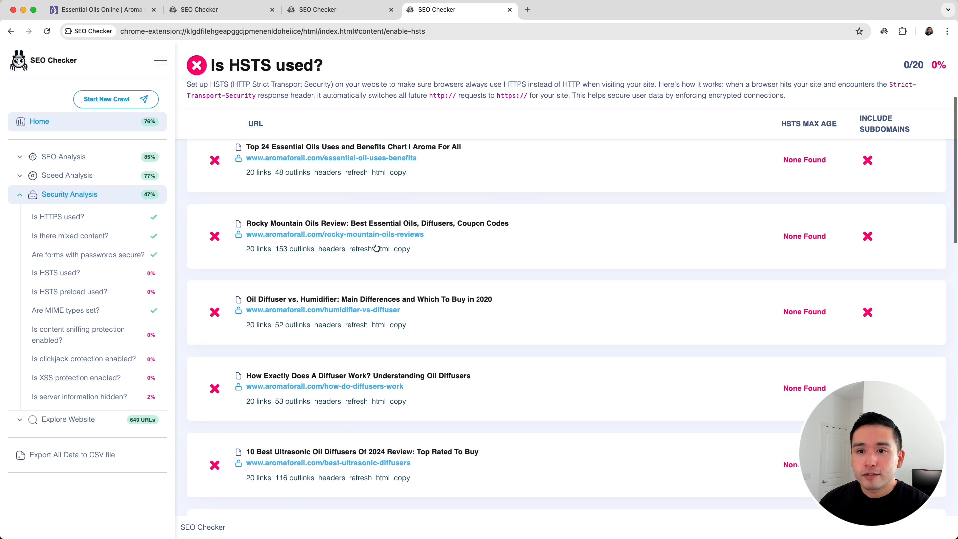
{"action": "mouse_move", "coordinate": [80, 396]}
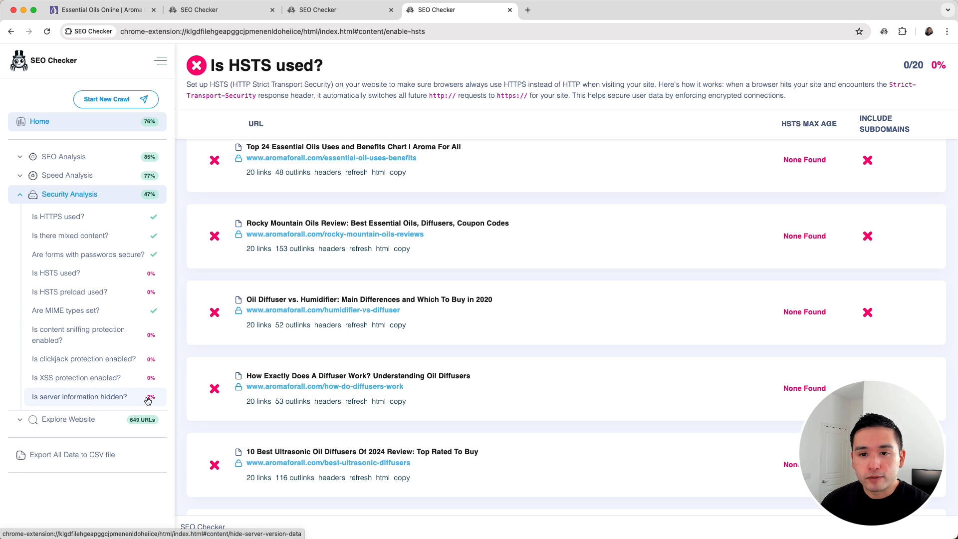
{"action": "left_click", "coordinate": [20, 419]}
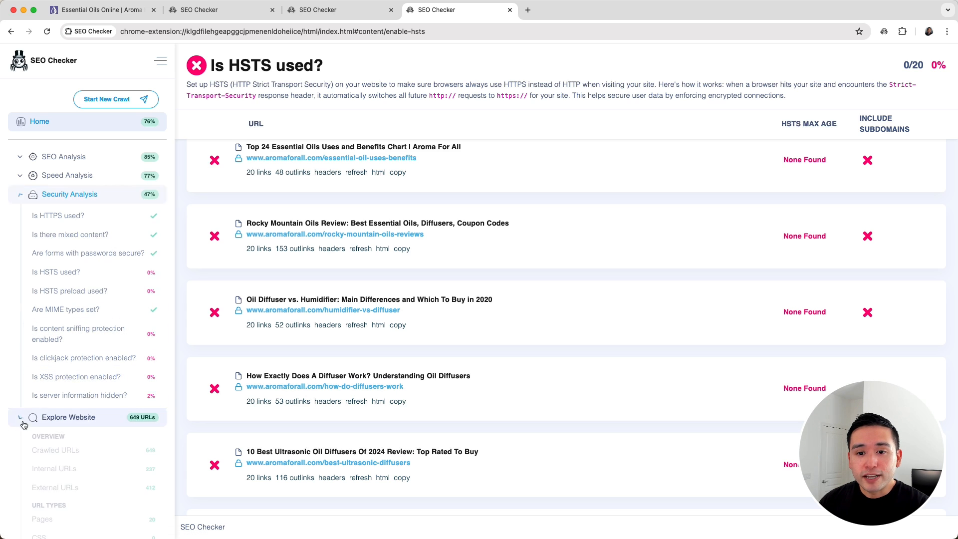
- Expand Explore Website and list the 206 image files found in the crawl
{"action": "left_click", "coordinate": [69, 417]}
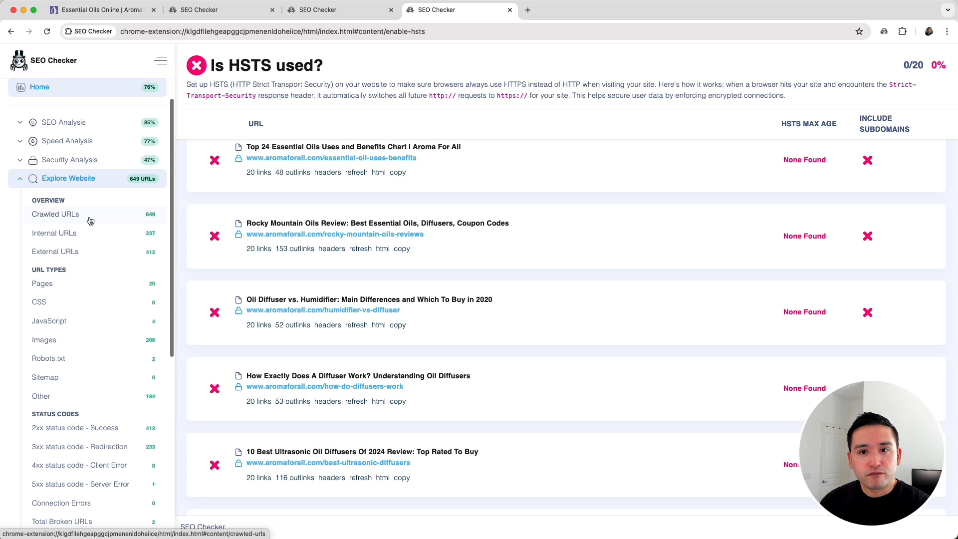
{"action": "scroll", "scroll_direction": "down", "scroll_amount": 3}
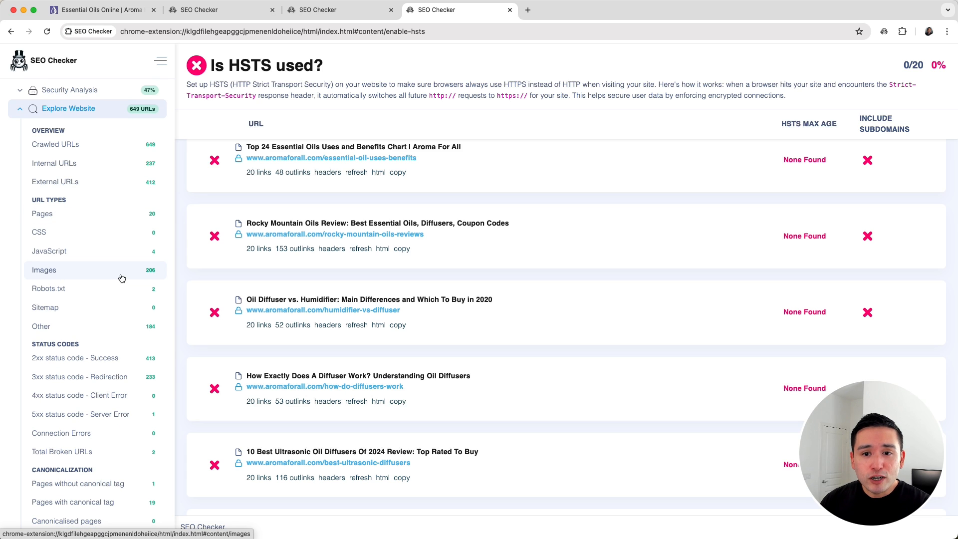
{"action": "left_click", "coordinate": [44, 271]}
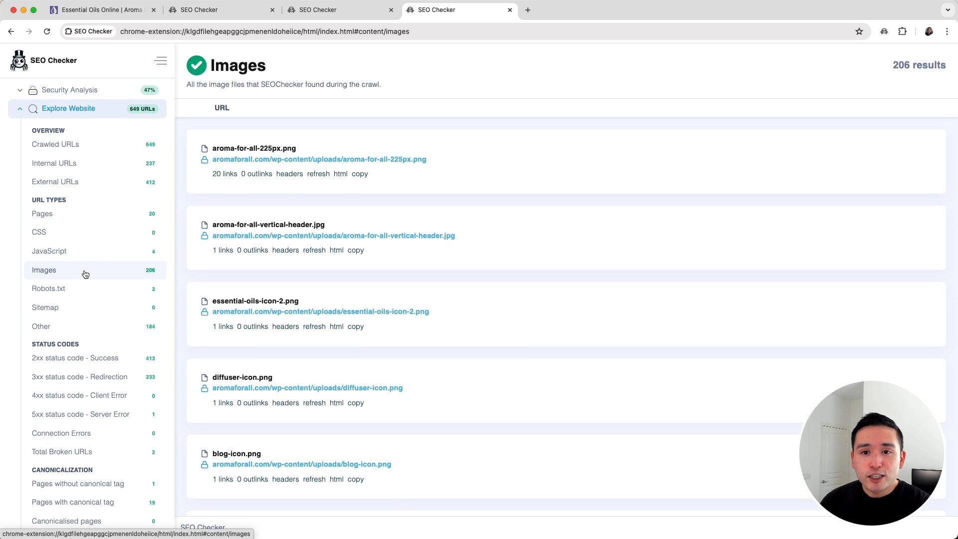
{"action": "mouse_move", "coordinate": [288, 259]}
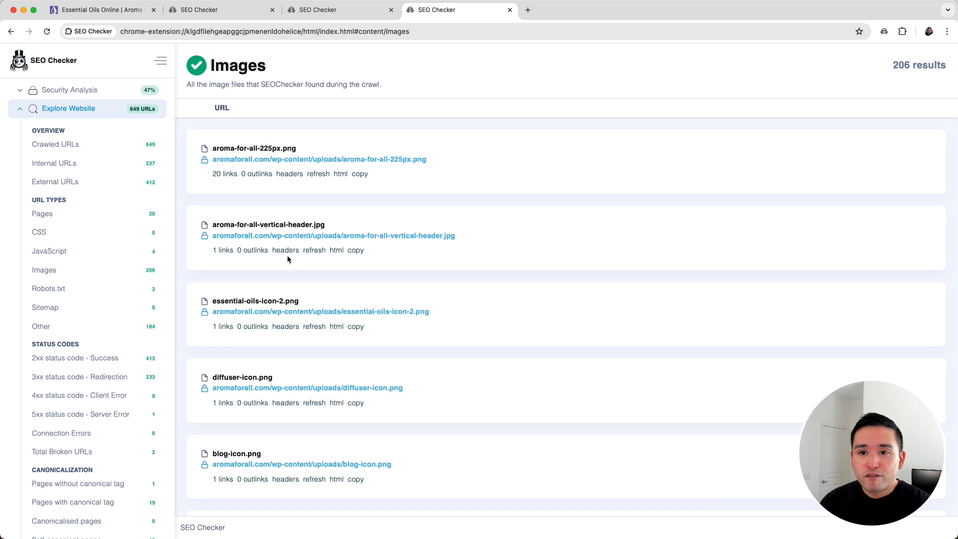
{"action": "scroll", "scroll_direction": "down", "scroll_amount": 3}
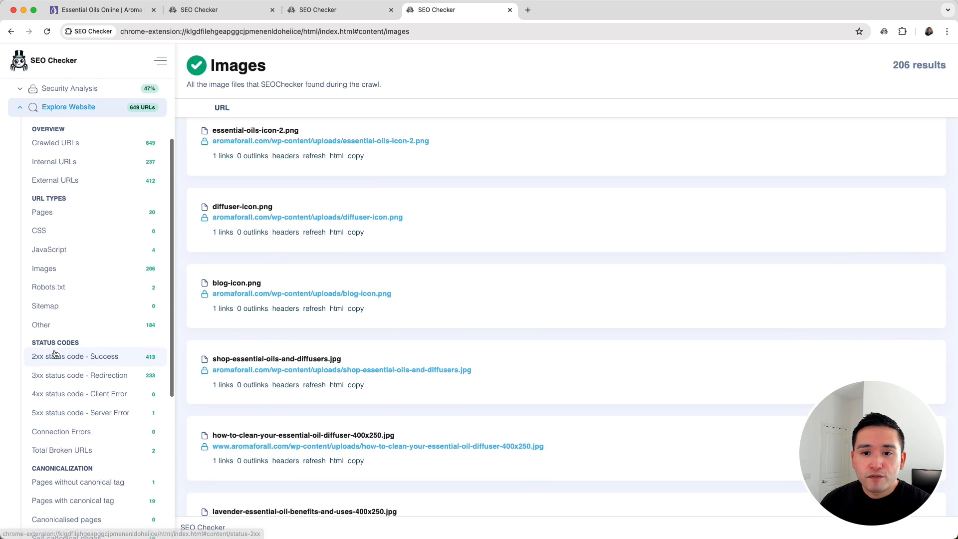
{"action": "scroll", "scroll_direction": "down", "scroll_amount": 3}
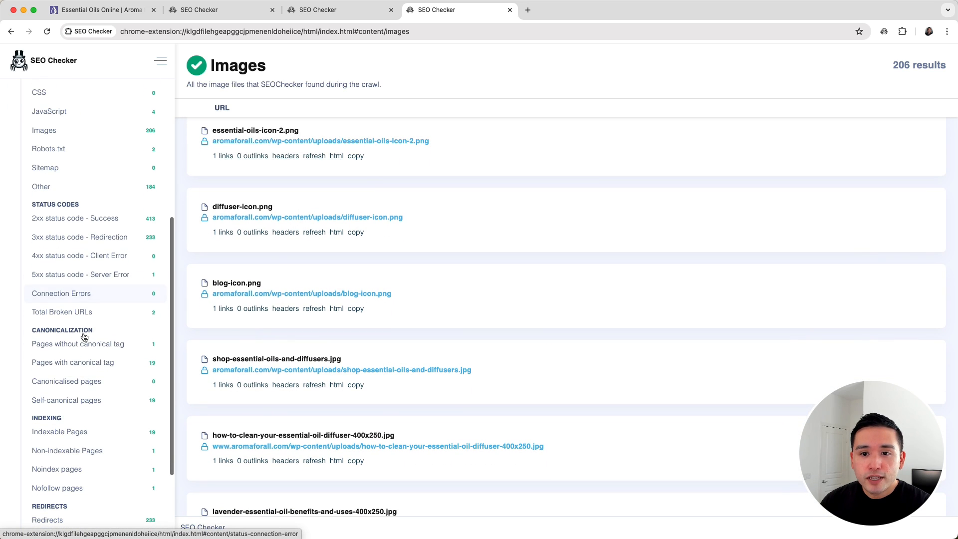
{"action": "scroll", "scroll_direction": "down", "scroll_amount": 3}
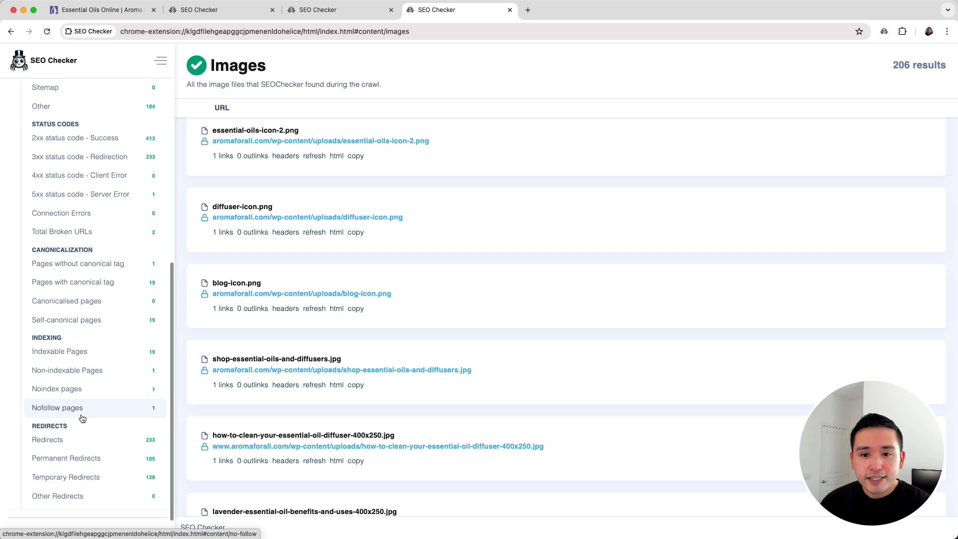
{"action": "scroll", "scroll_direction": "down", "scroll_amount": 3}
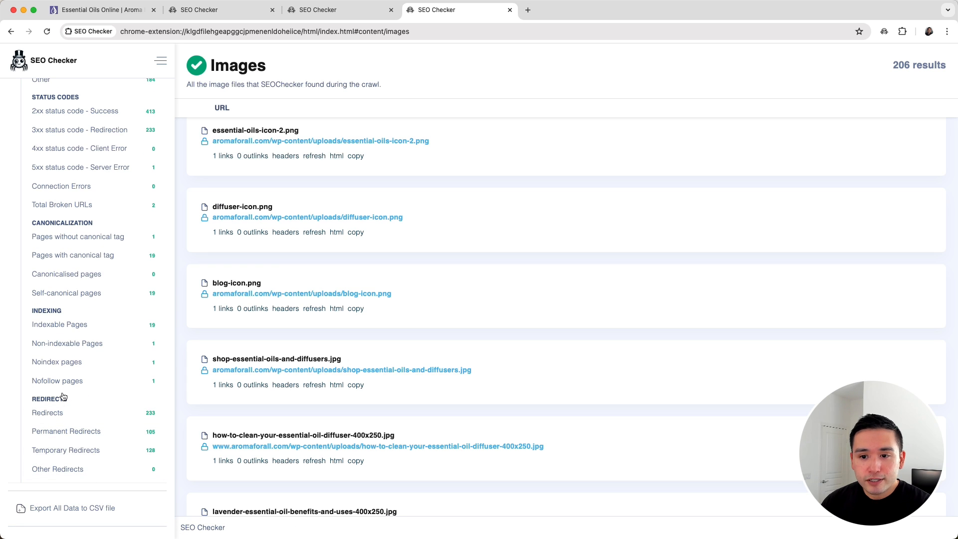
{"action": "scroll", "scroll_direction": "up", "scroll_amount": 3}
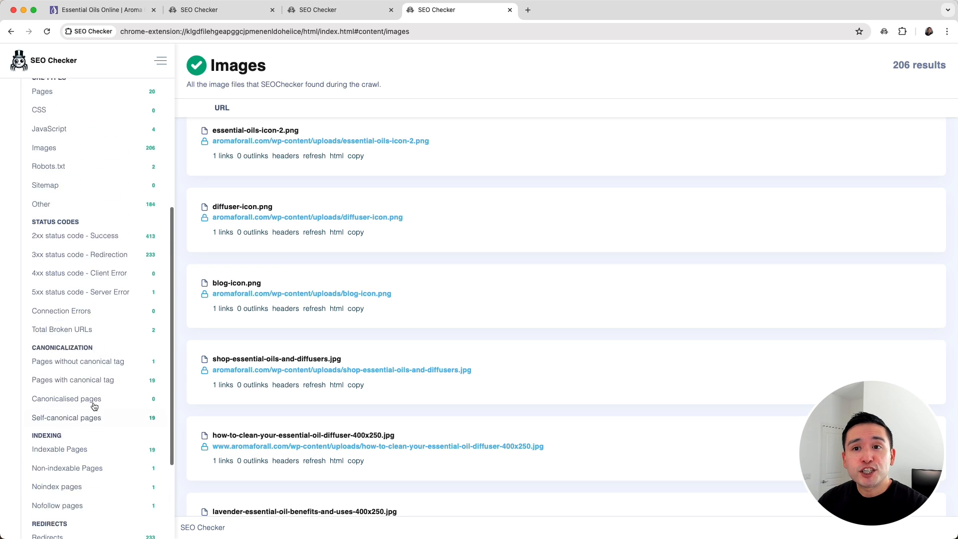
{"action": "scroll", "scroll_direction": "down", "scroll_amount": 3}
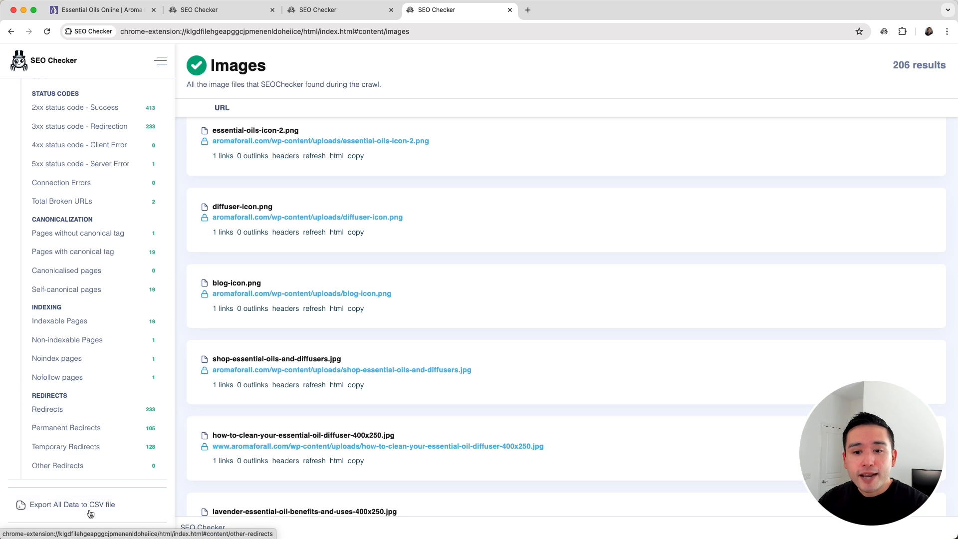
{"action": "mouse_move", "coordinate": [130, 506]}
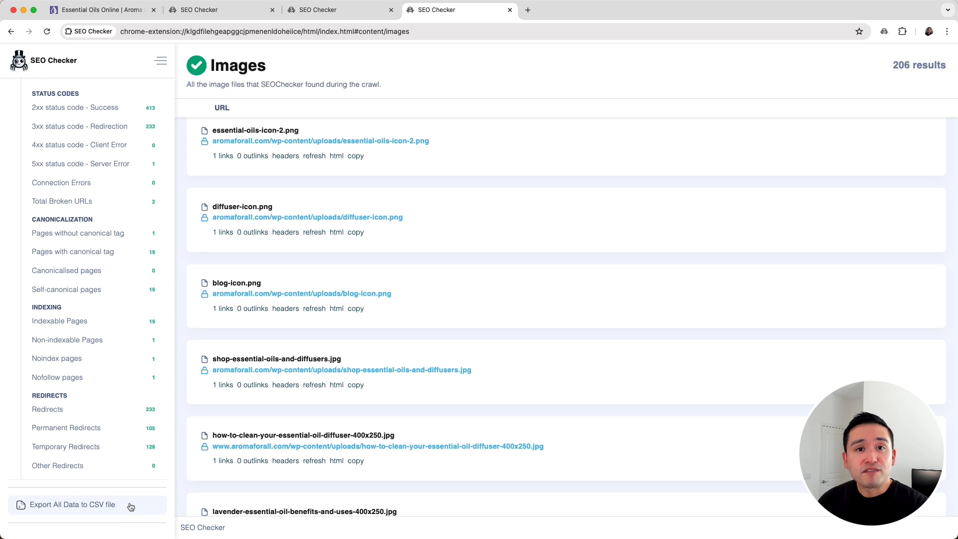
{"action": "scroll", "scroll_direction": "down", "scroll_amount": 3}
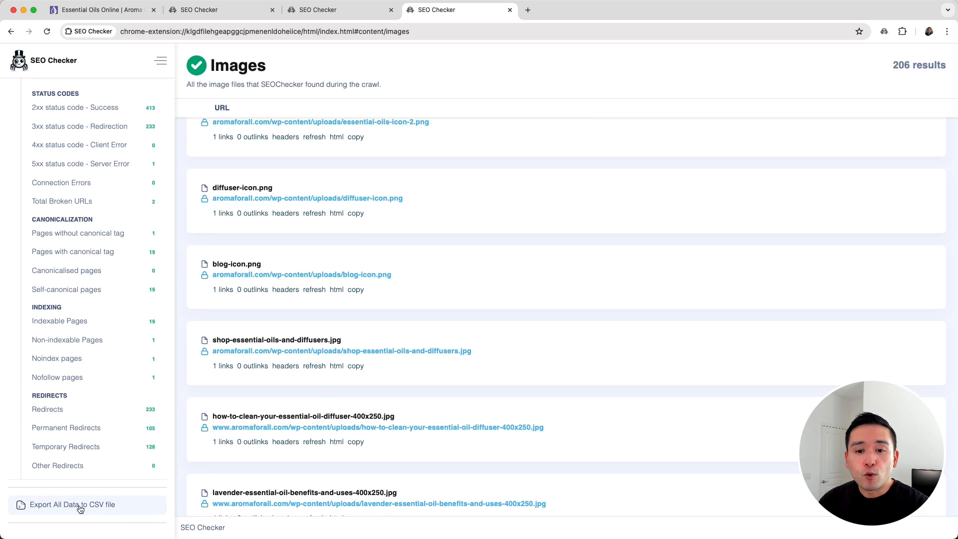
{"action": "scroll", "scroll_direction": "down", "scroll_amount": 3}
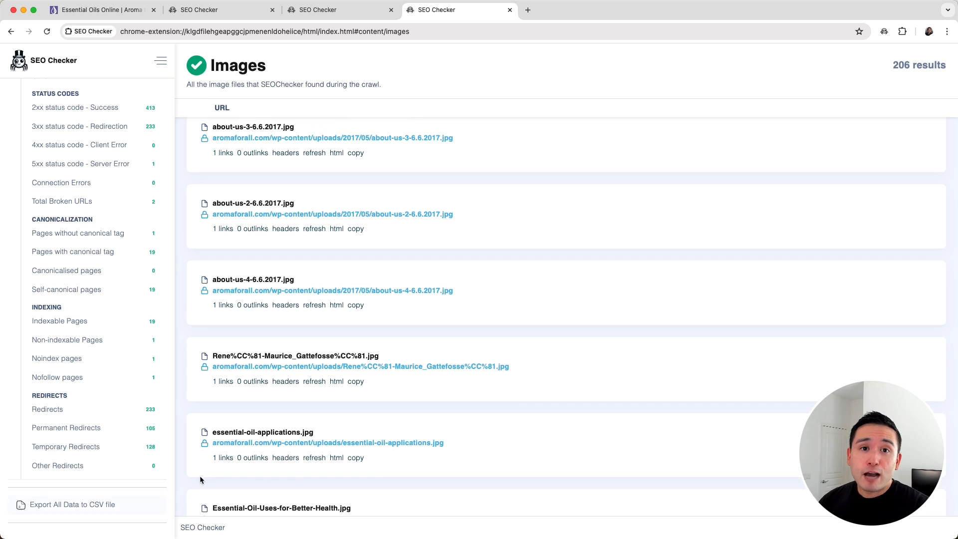
{"action": "scroll", "scroll_direction": "down", "scroll_amount": 3}
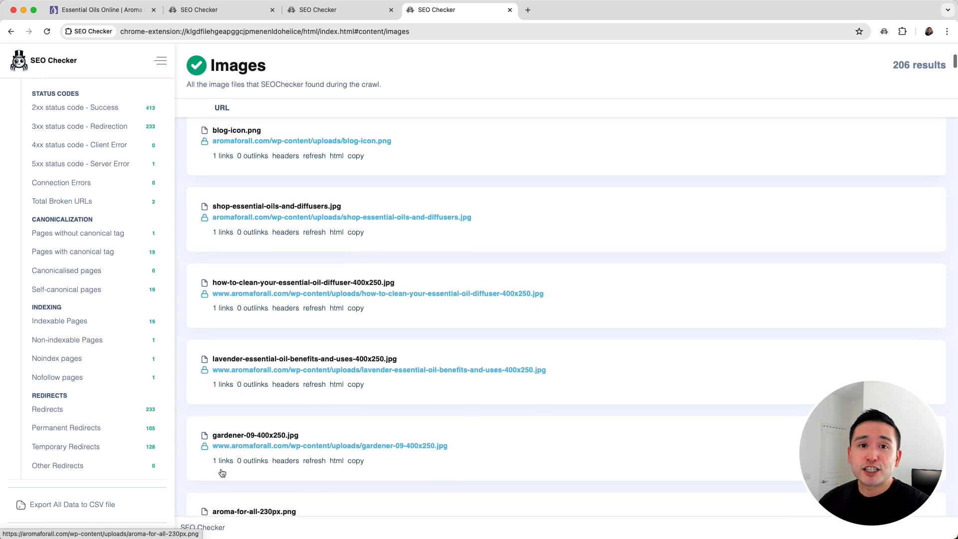